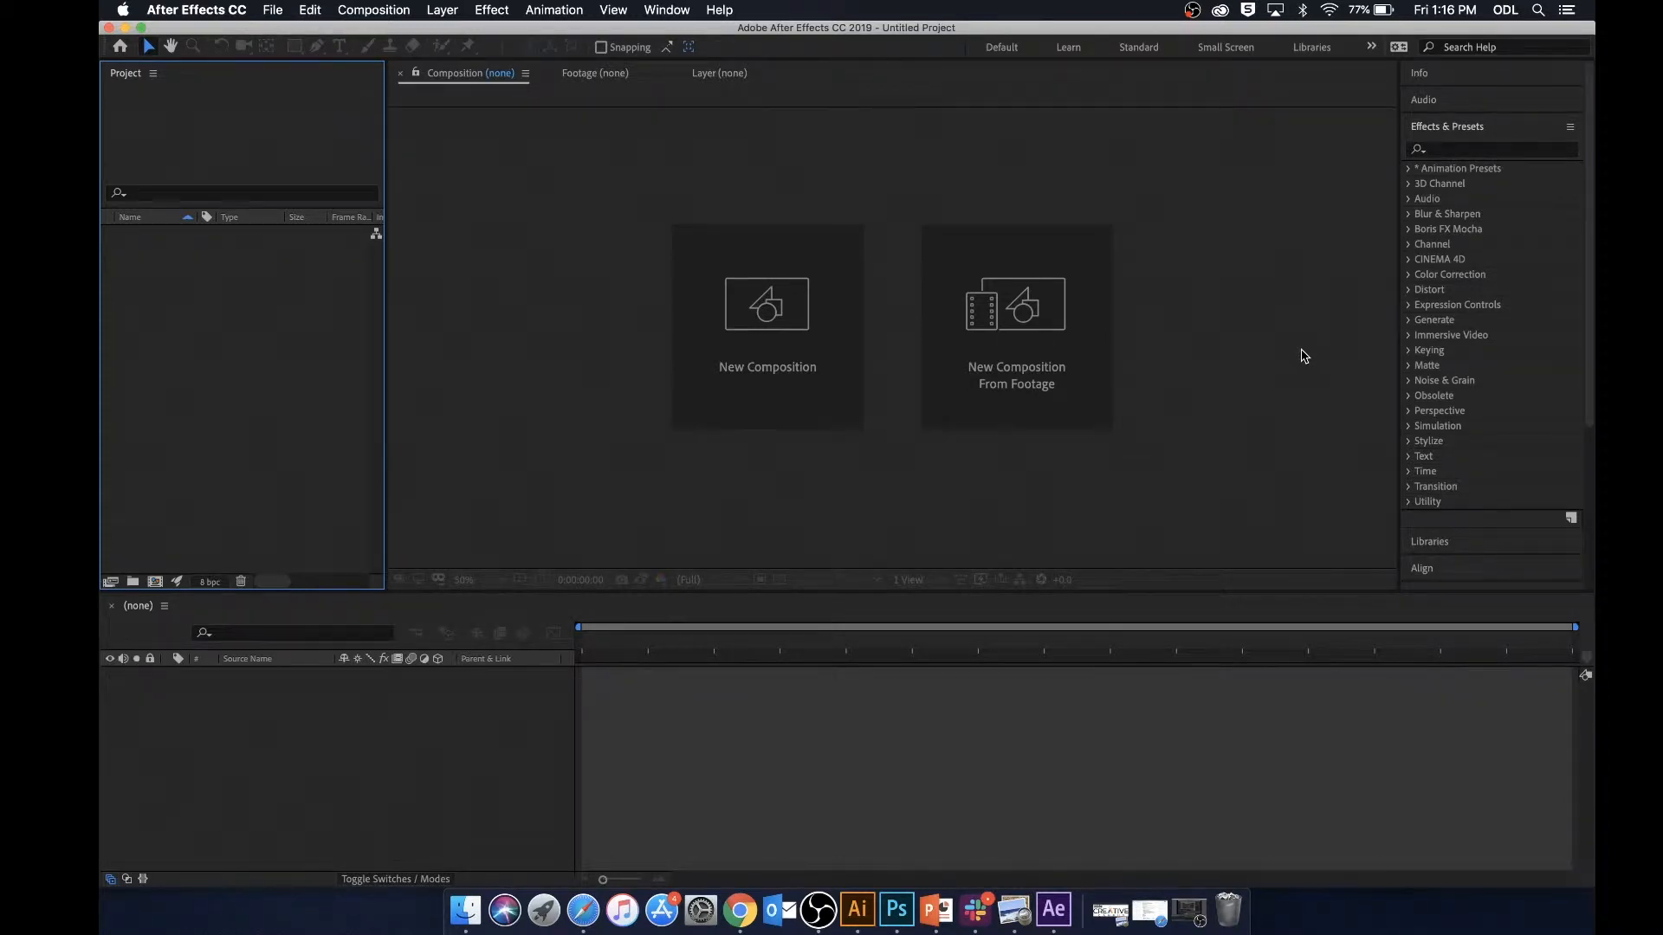
mouse_move(1150, 910)
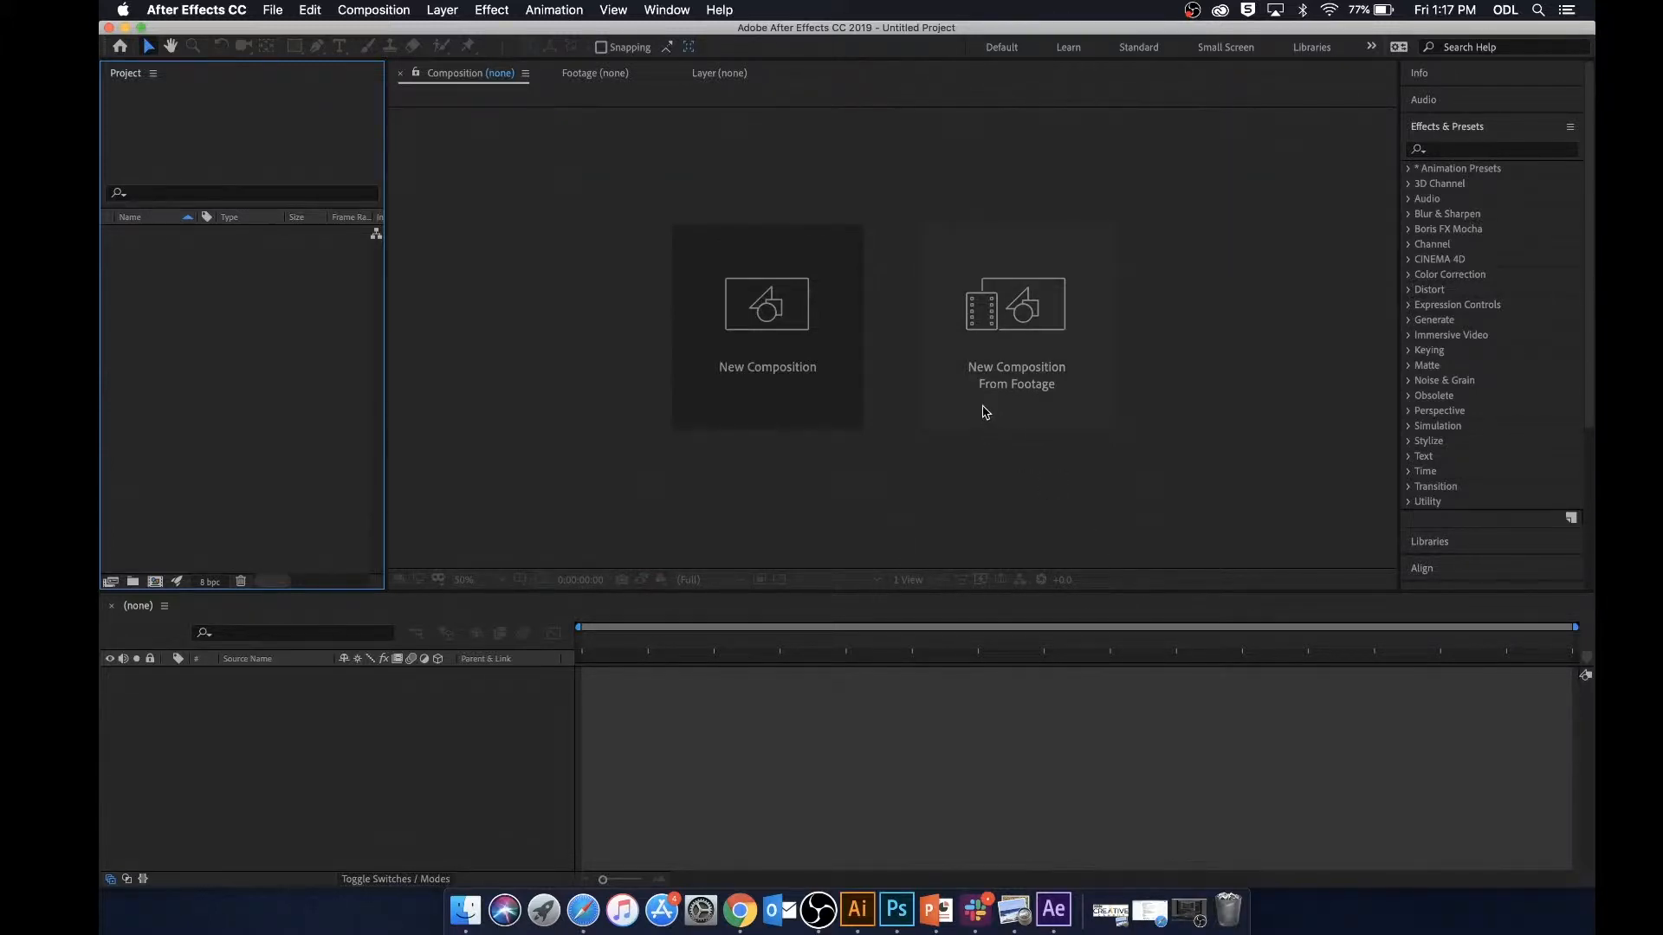
mouse_move(1173, 872)
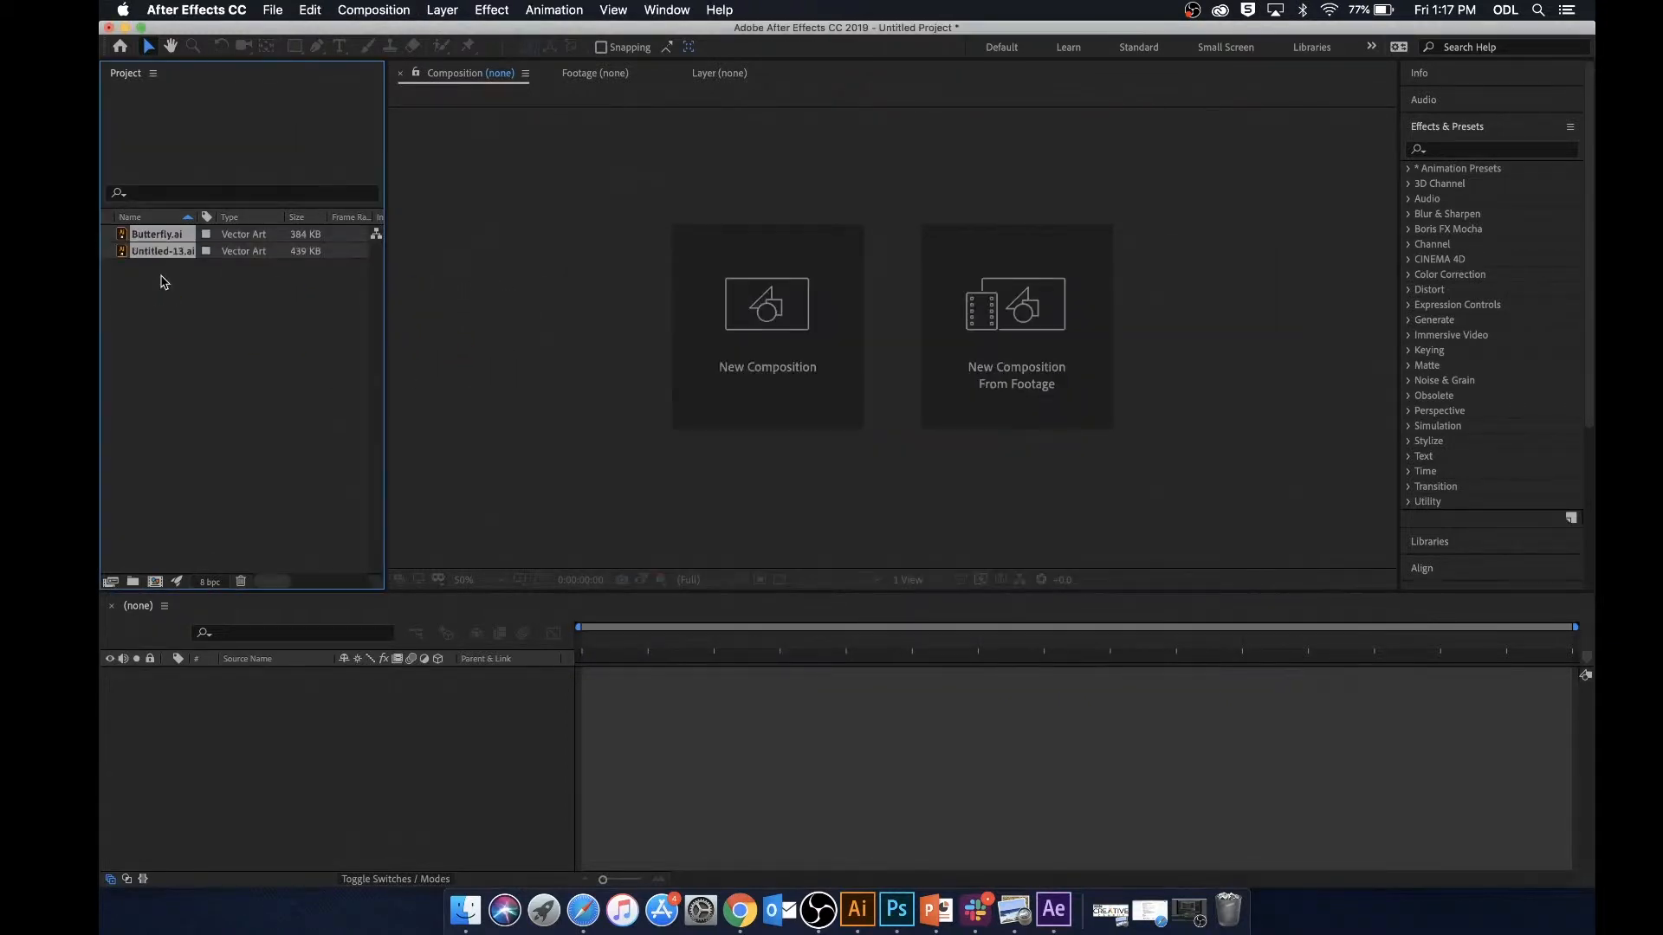
Create a single Butterfly composition from both selected Illustrator files using Butterfly.ai dimensions
click(274, 319)
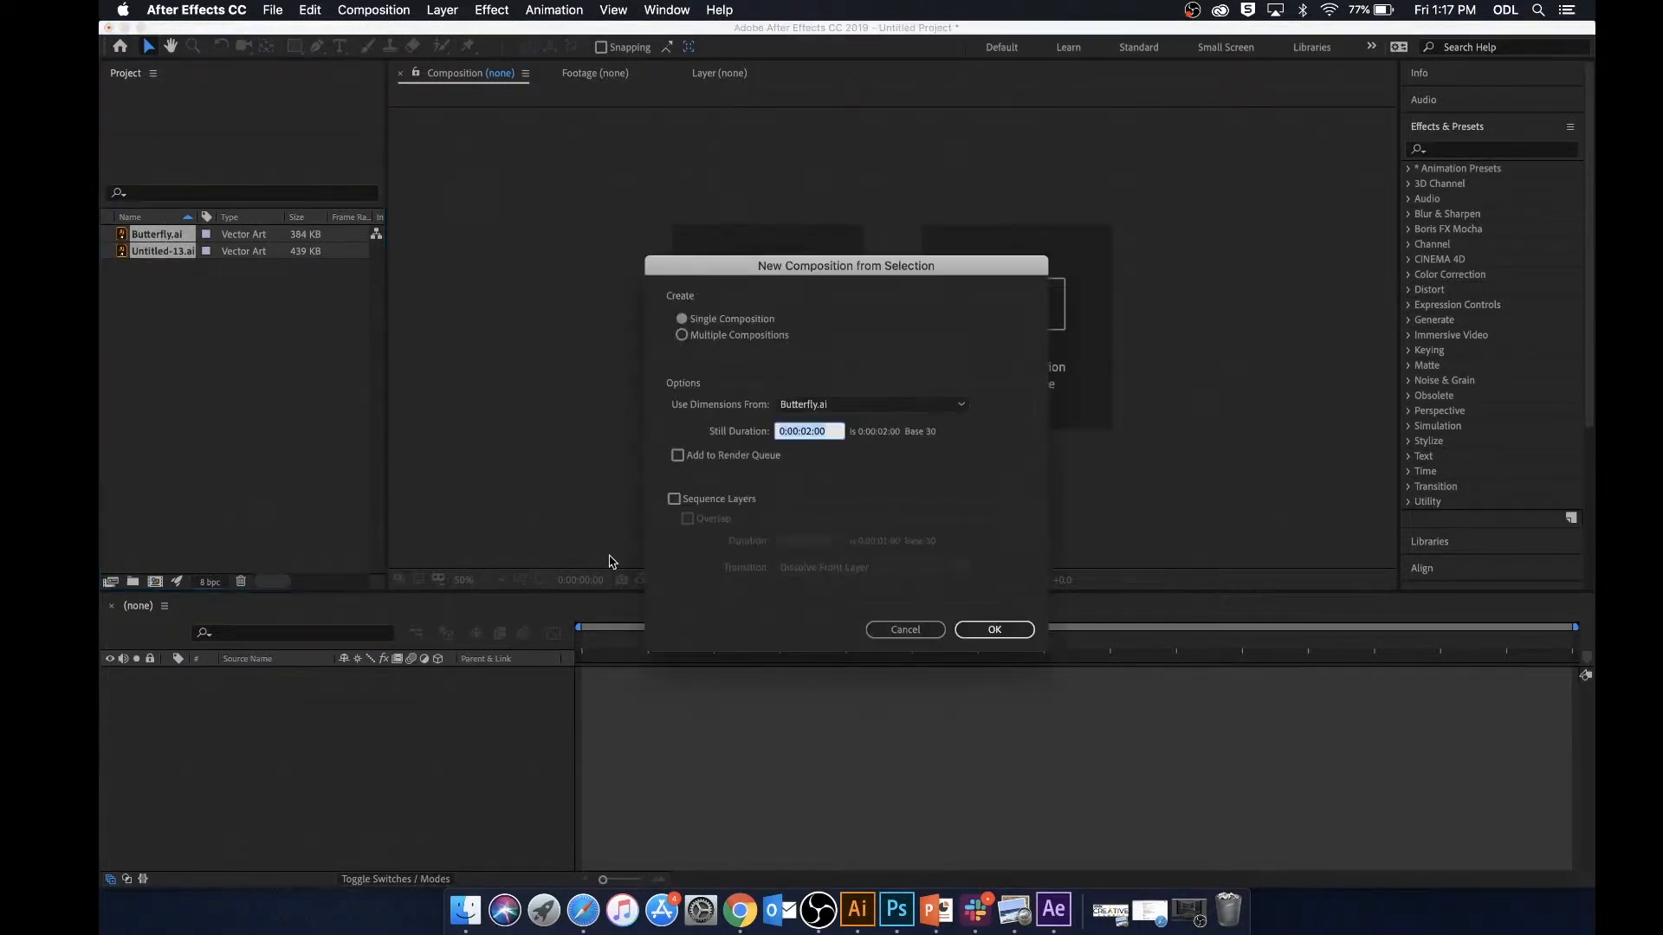
click(994, 629)
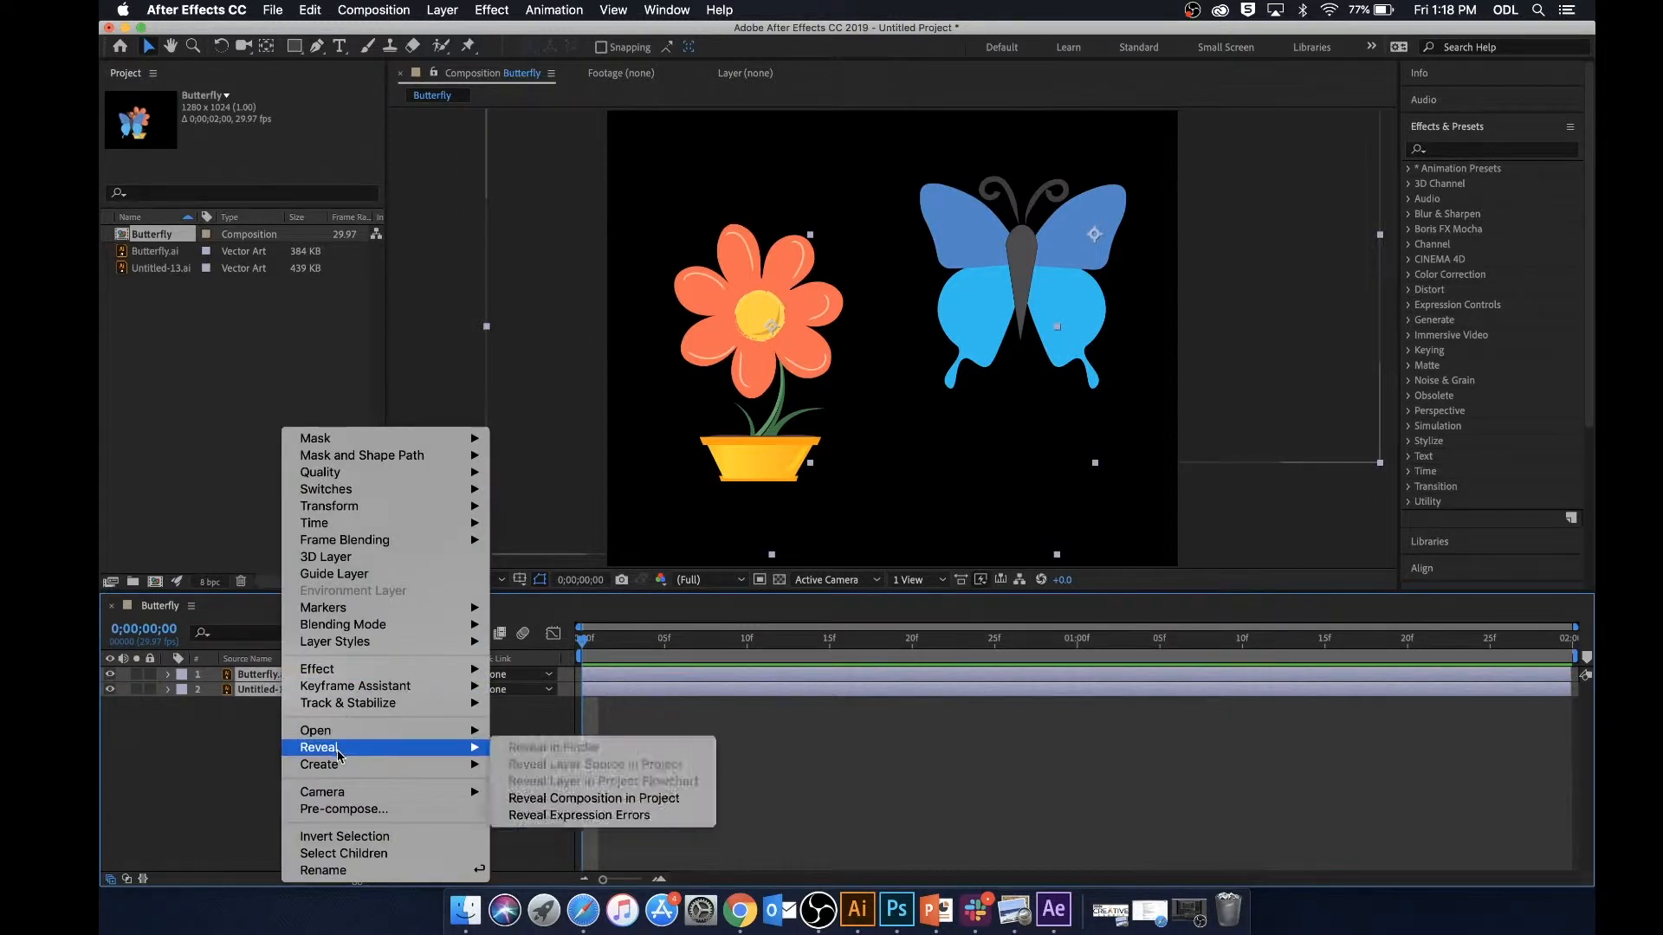
mouse_move(319, 764)
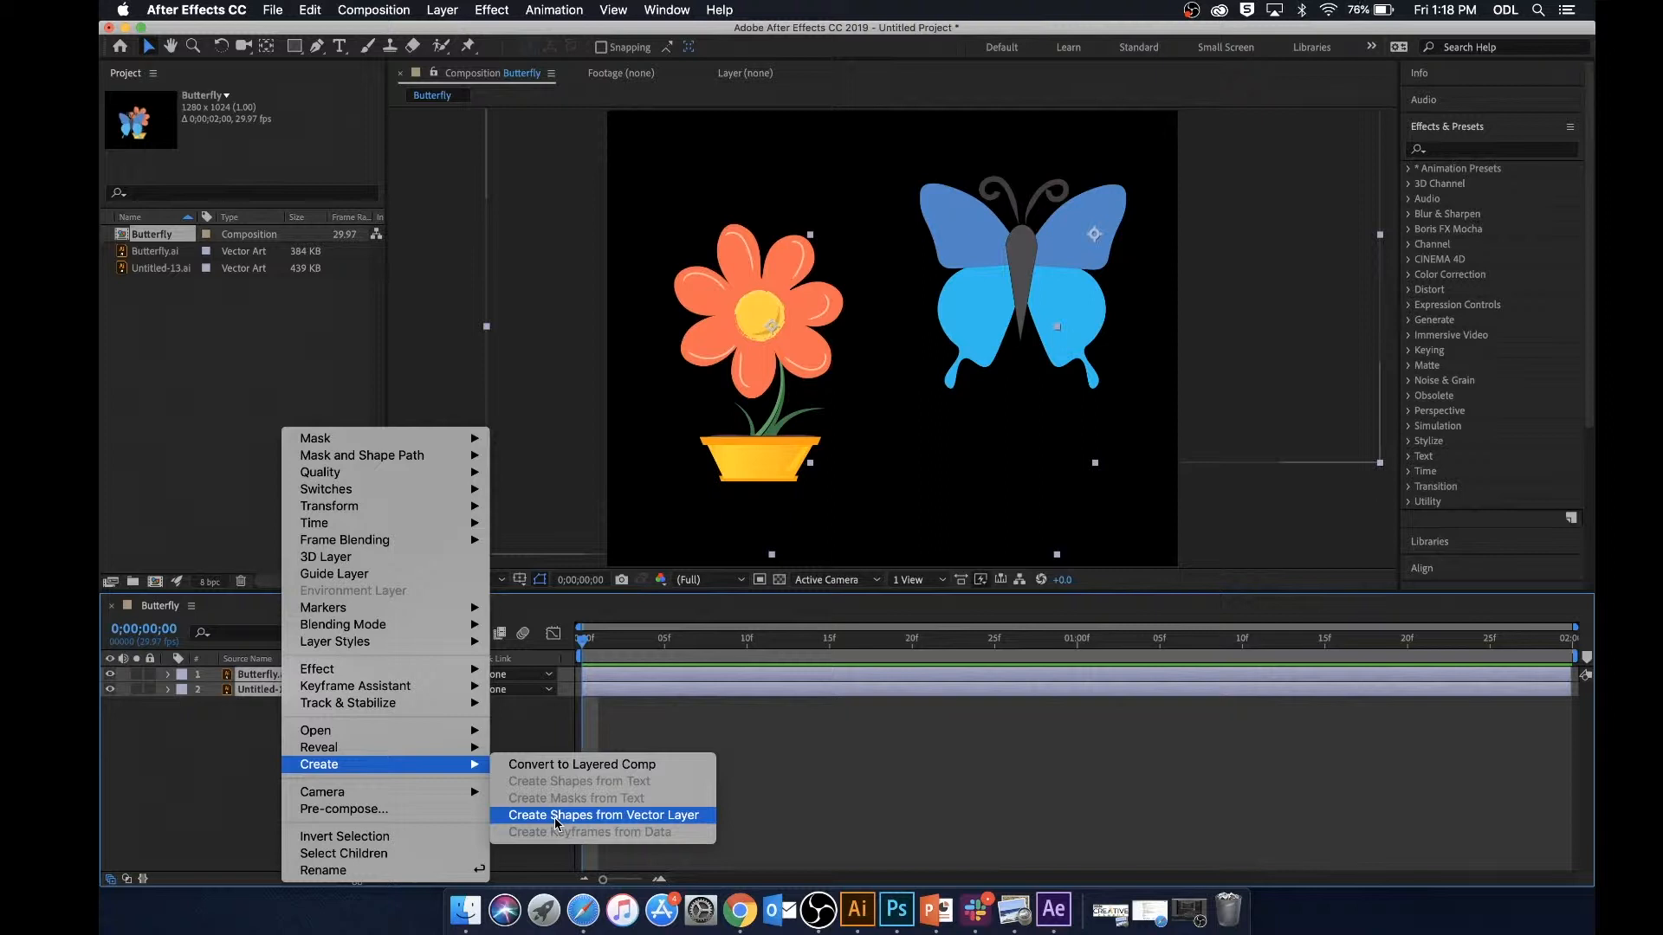
Convert both .ai layers to shape layers and remove the originals, keeping the two Outlines layers
click(603, 814)
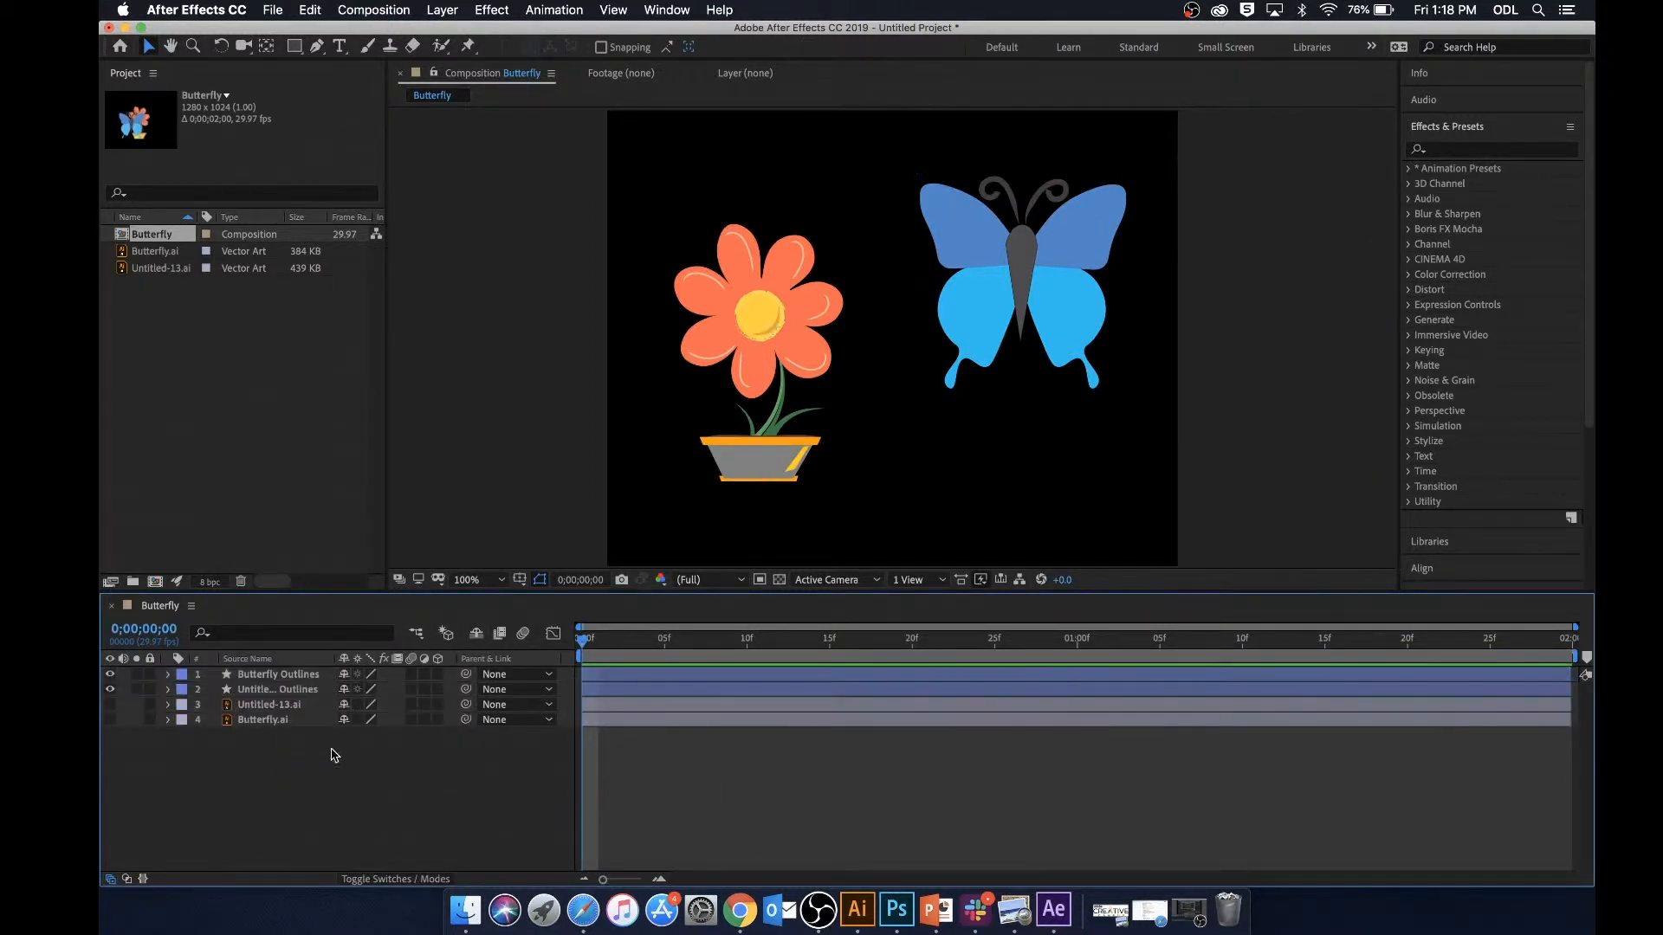
click(270, 705)
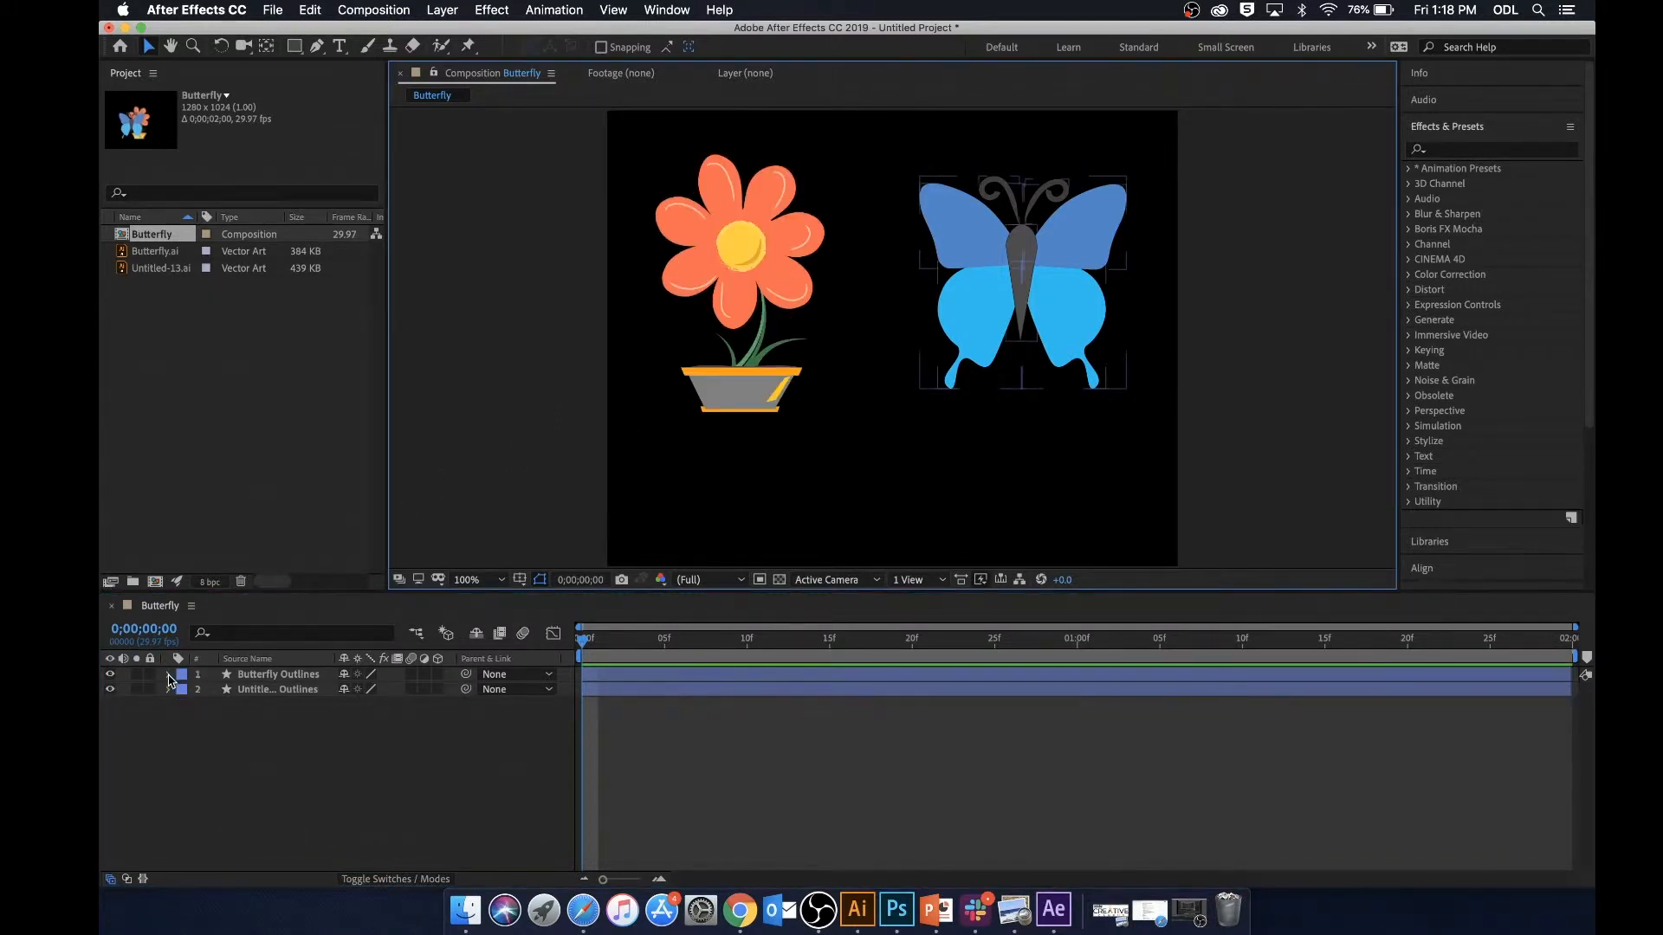
Twirl open Butterfly Outlines > Contents to reveal its seven groups and select Group 1, the body
click(168, 674)
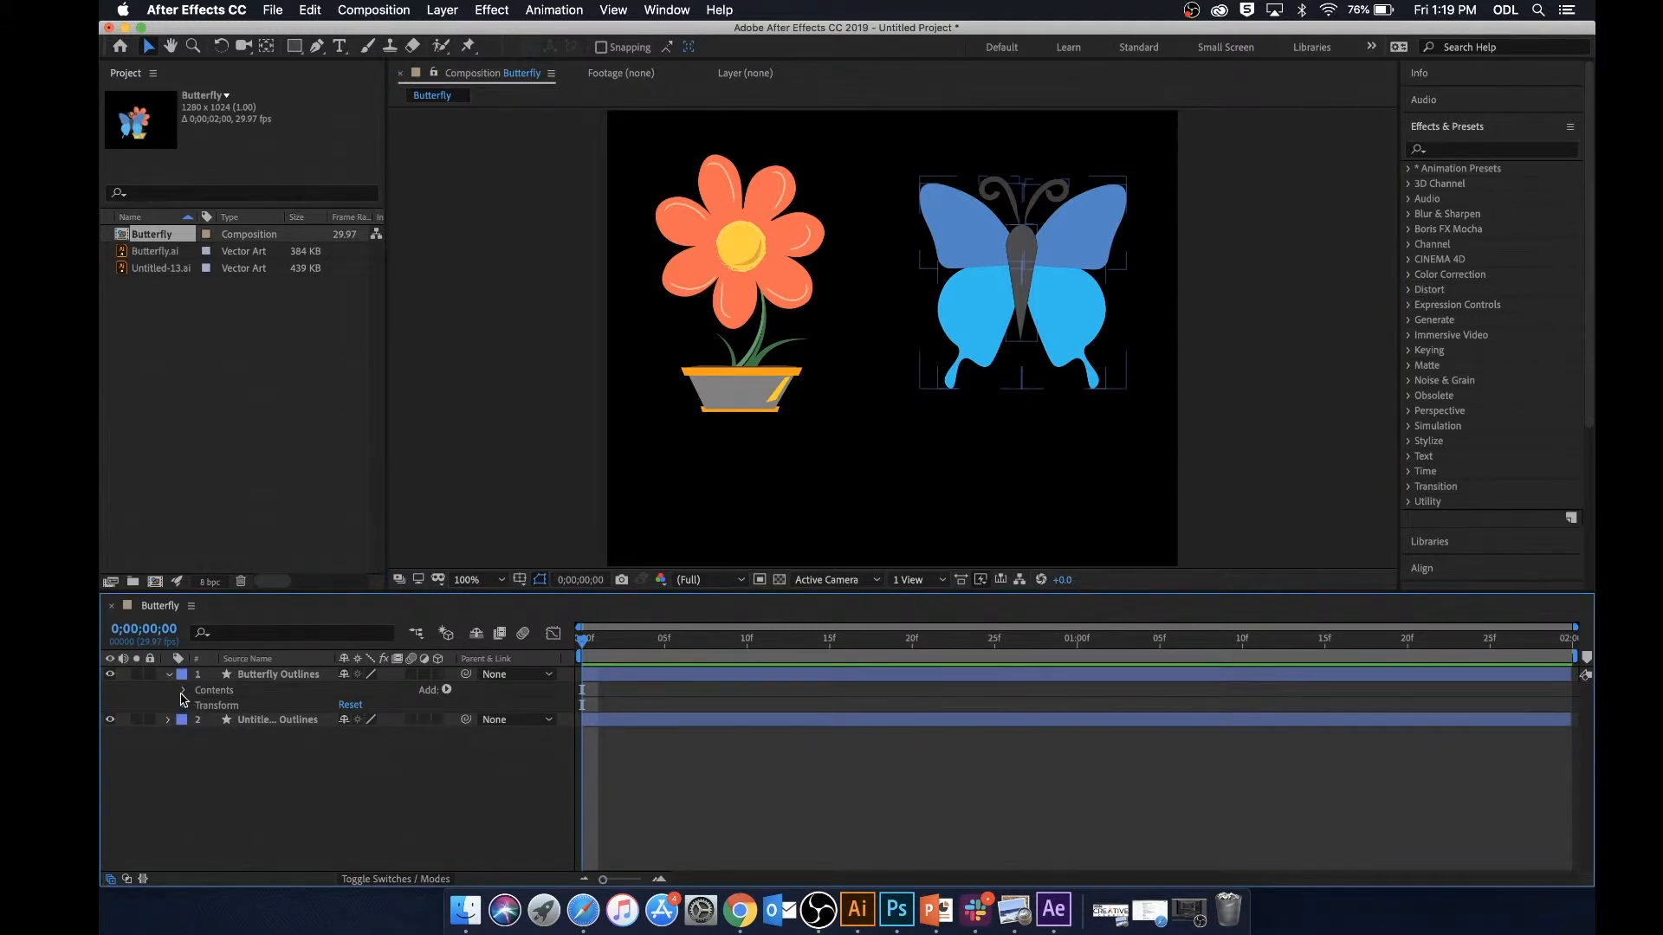
click(182, 691)
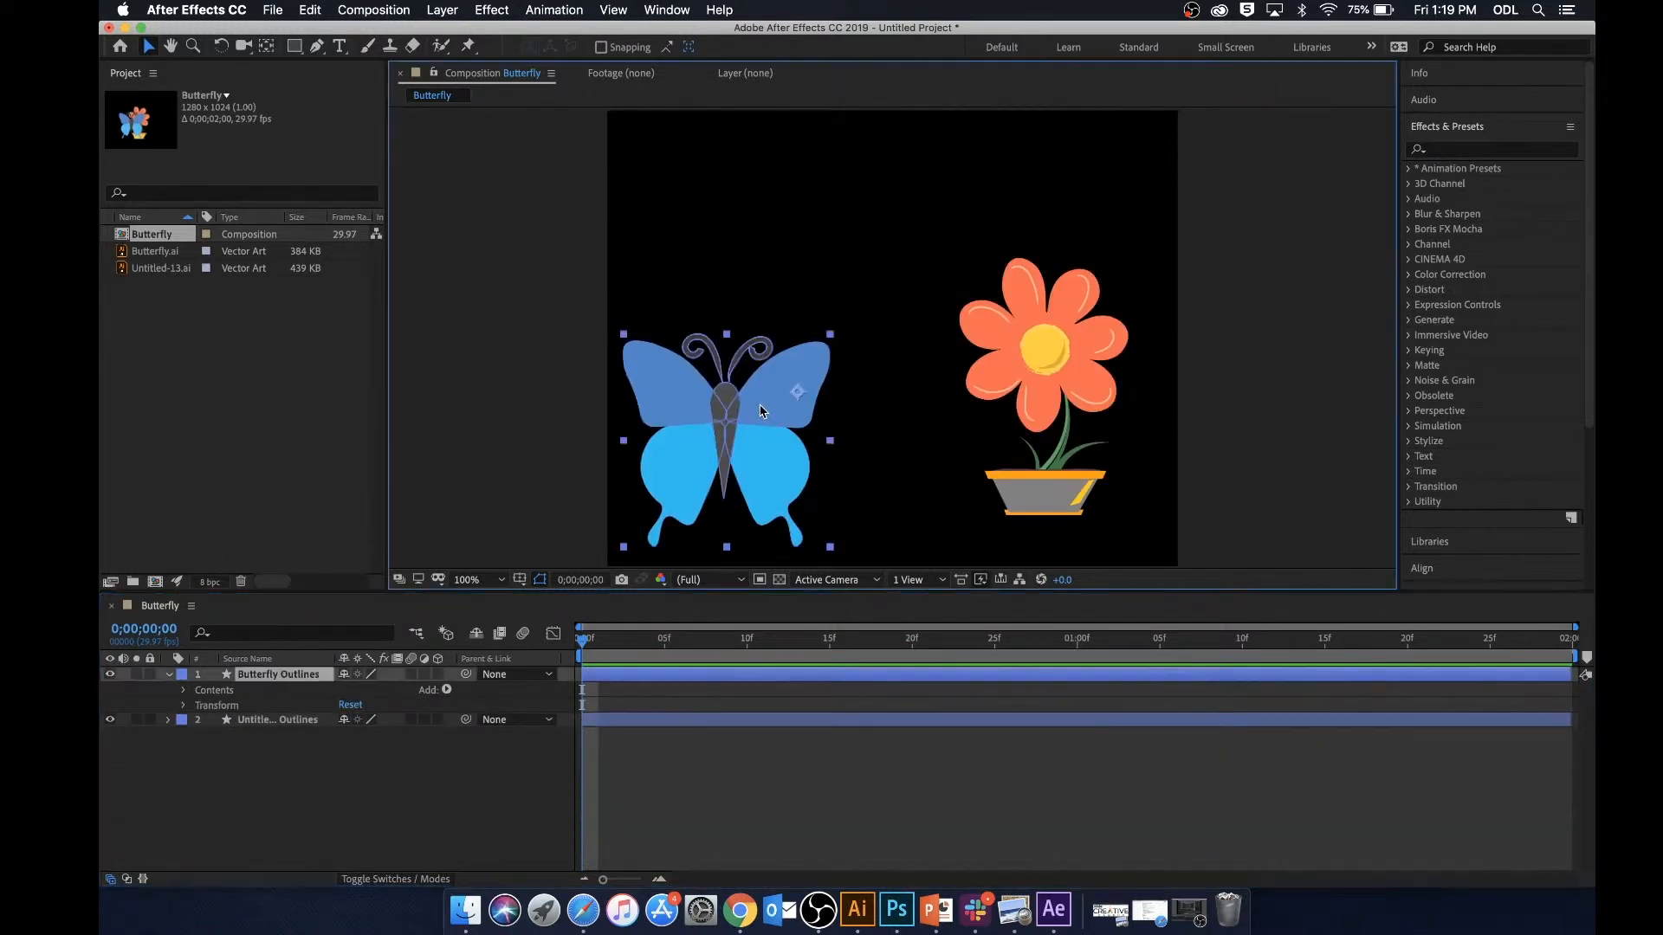
click(182, 705)
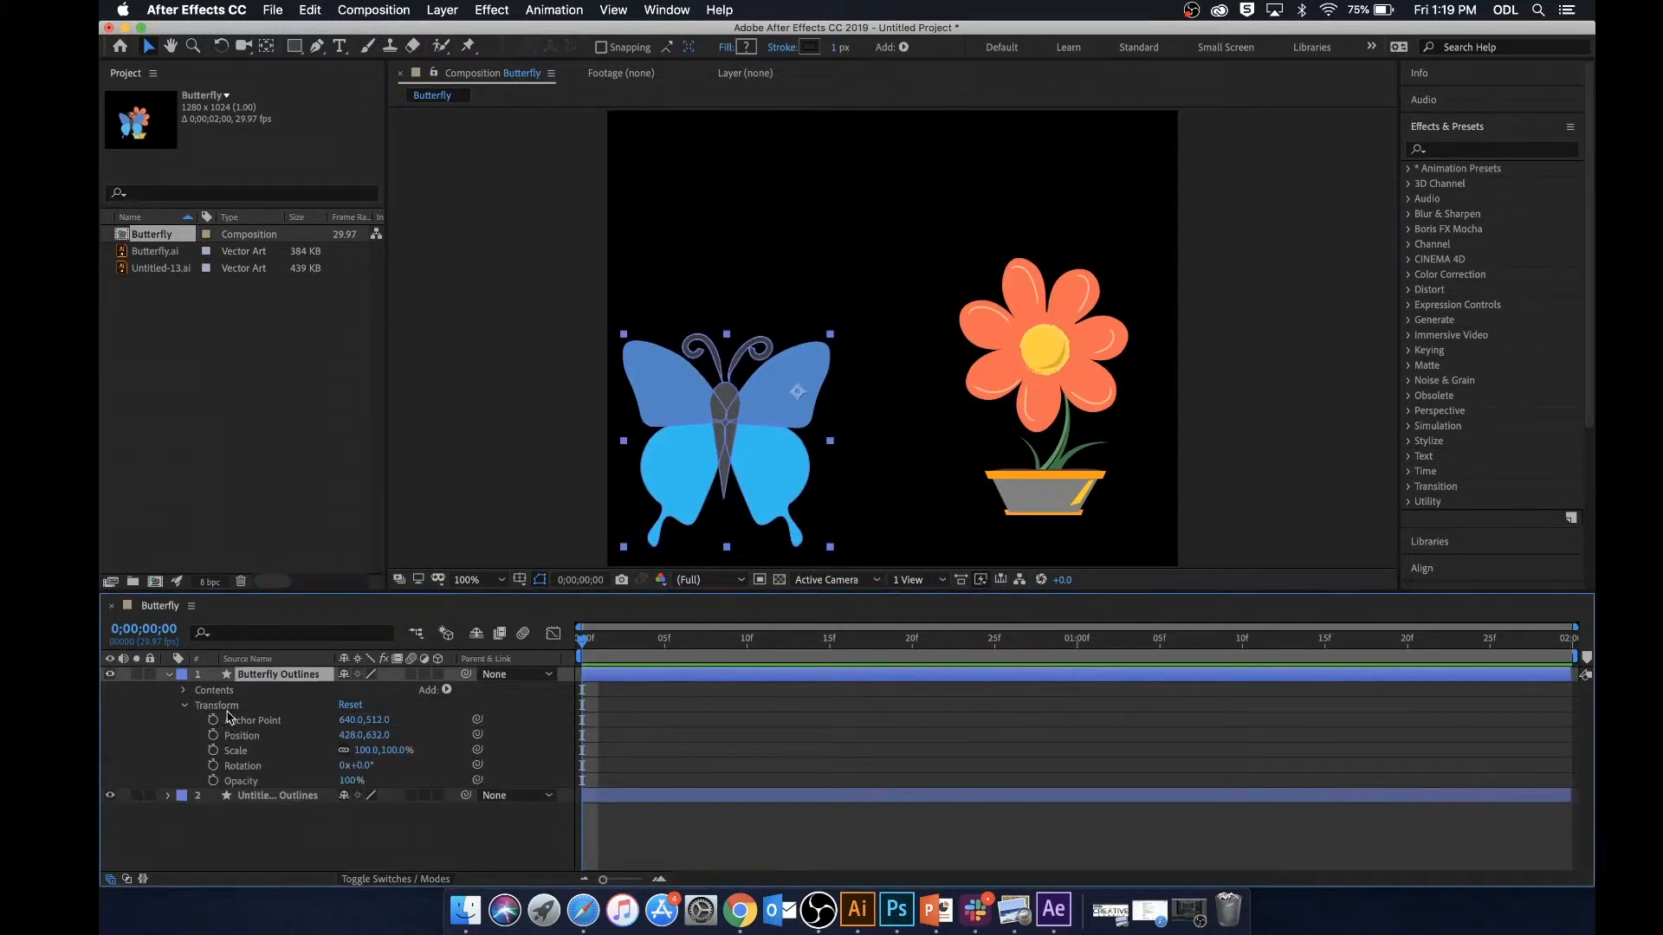
click(182, 705)
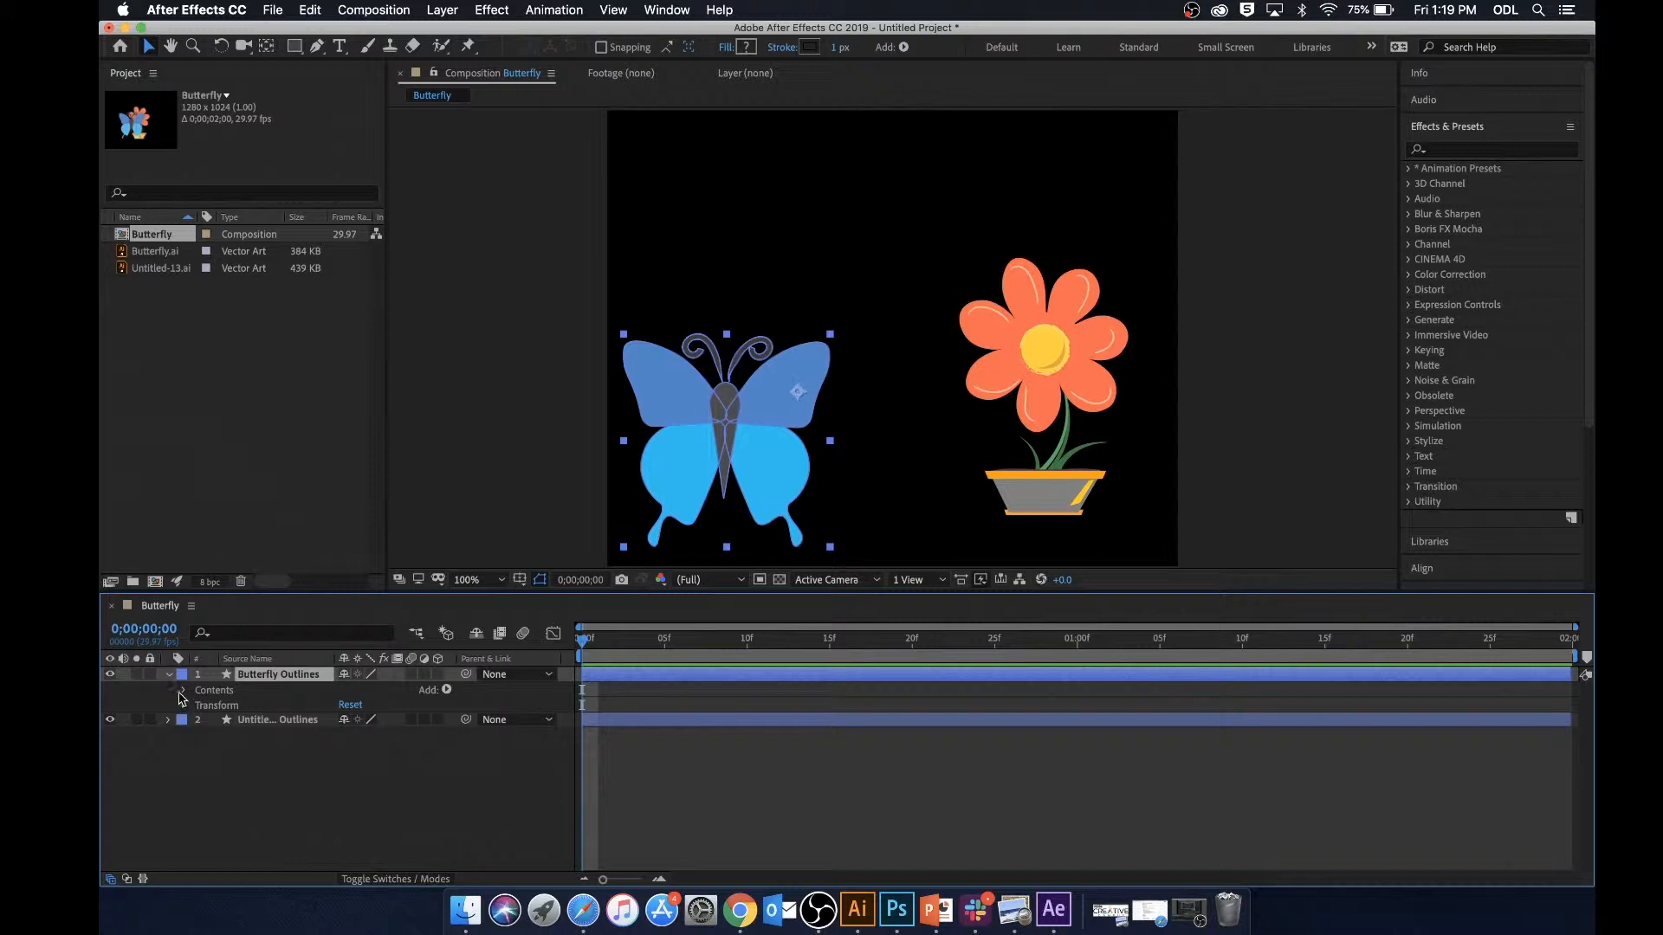
click(184, 692)
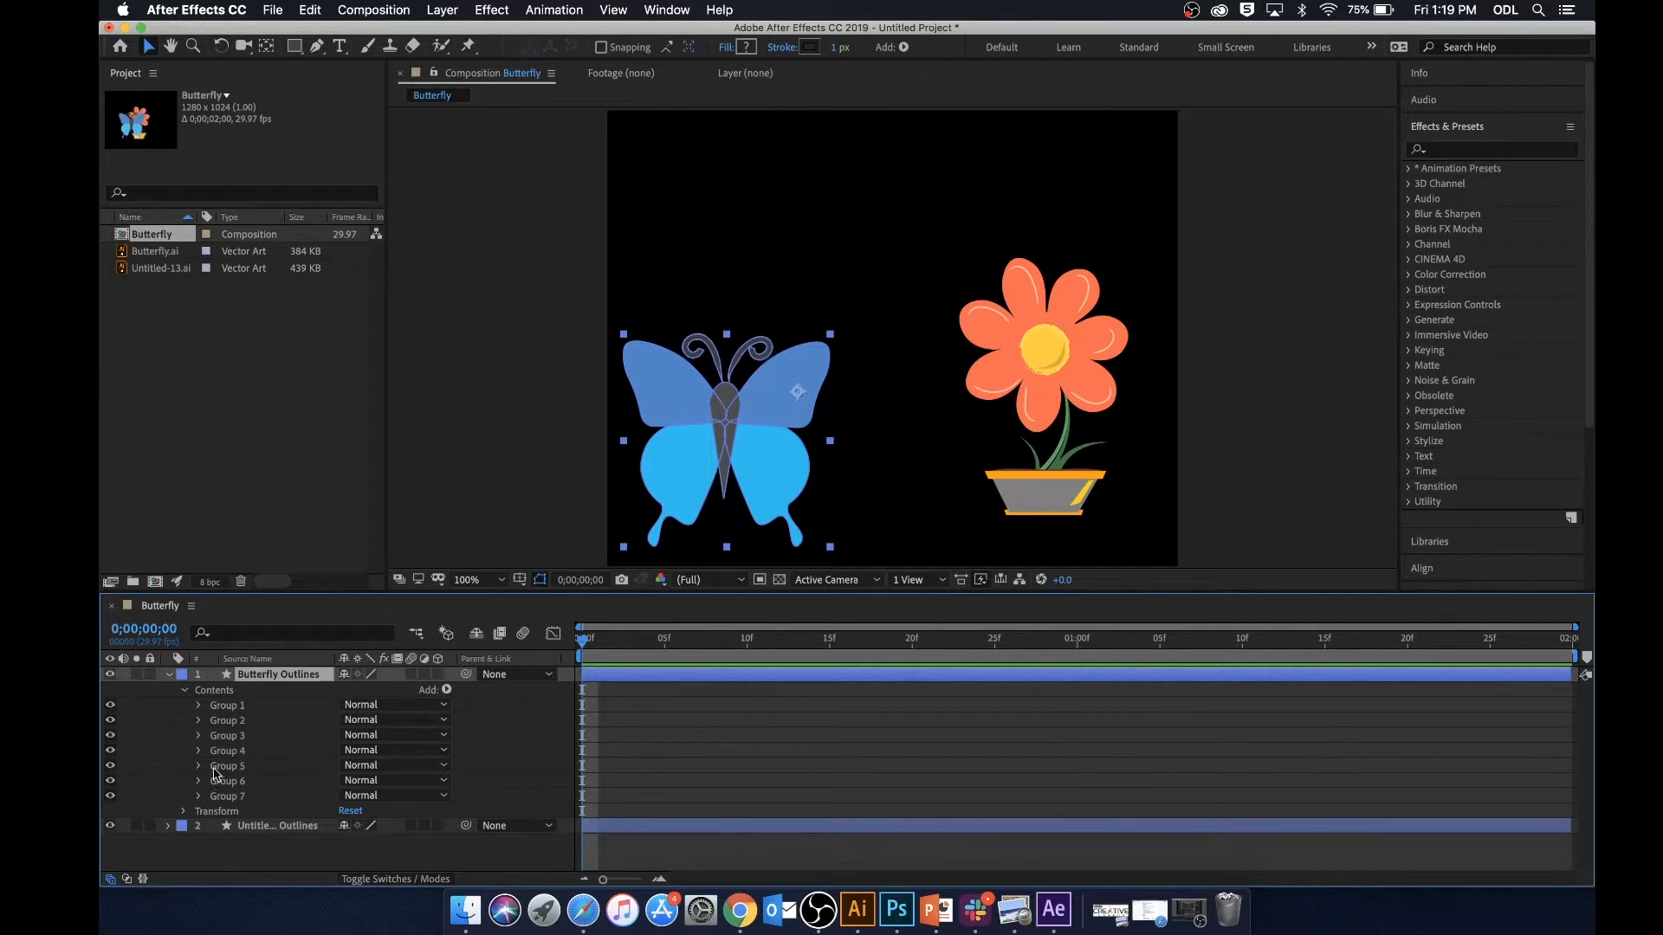
click(227, 705)
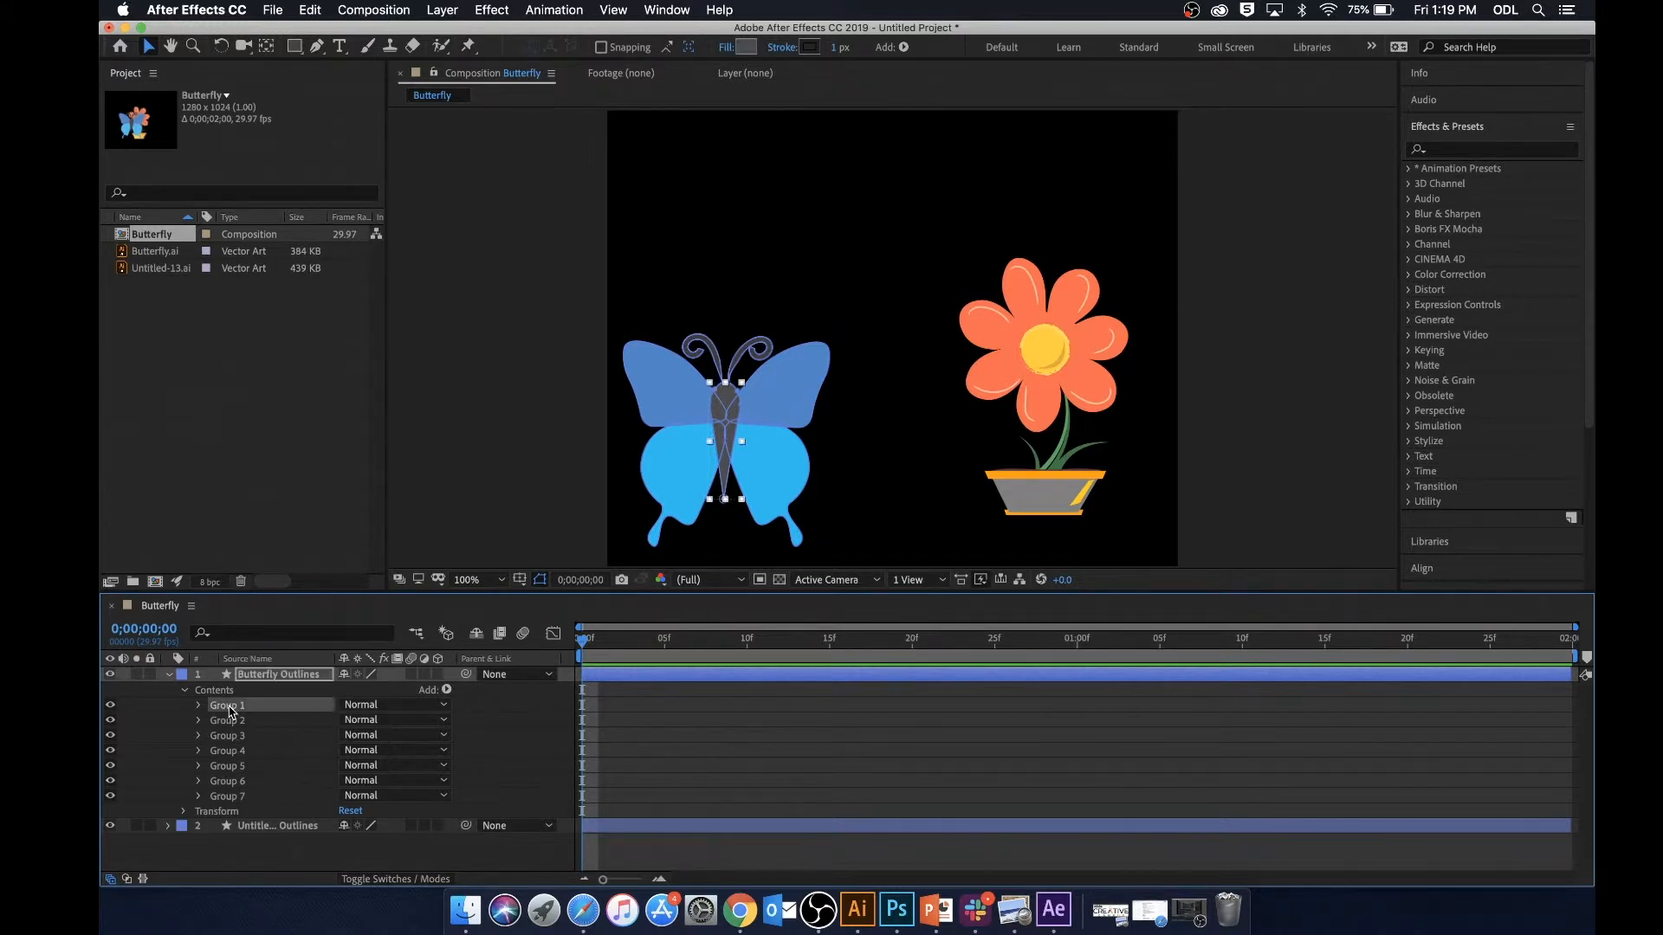
Rename the butterfly groups to Body, Right antenna, Left antenna and the individual wing names
right_click(229, 705)
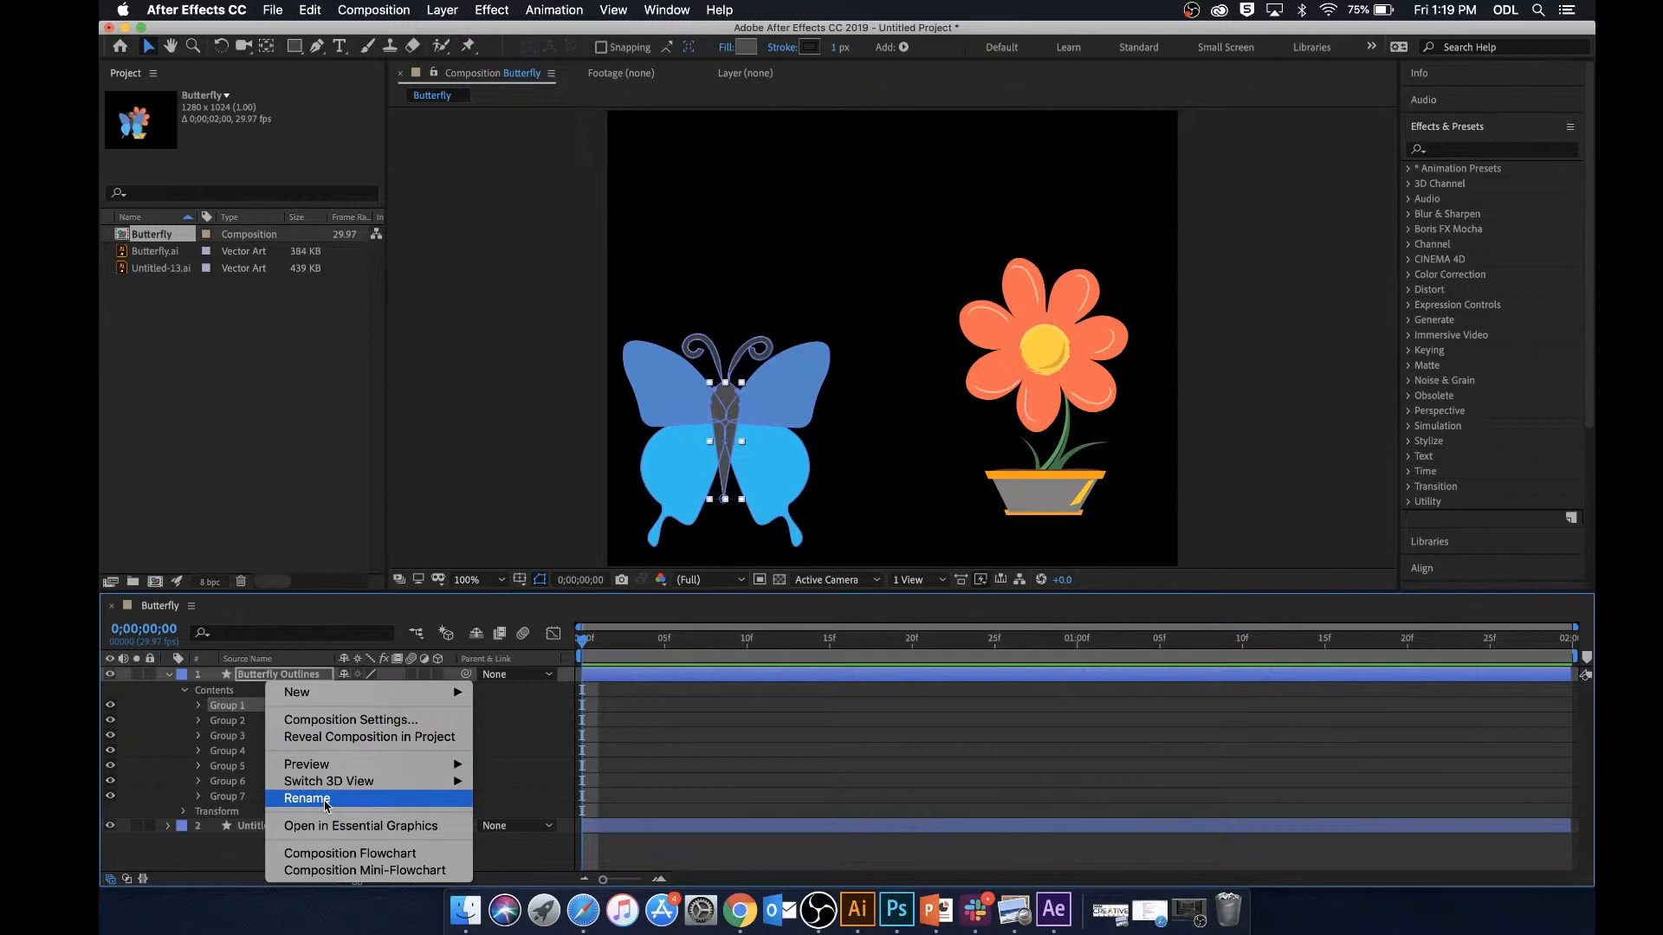
click(307, 799)
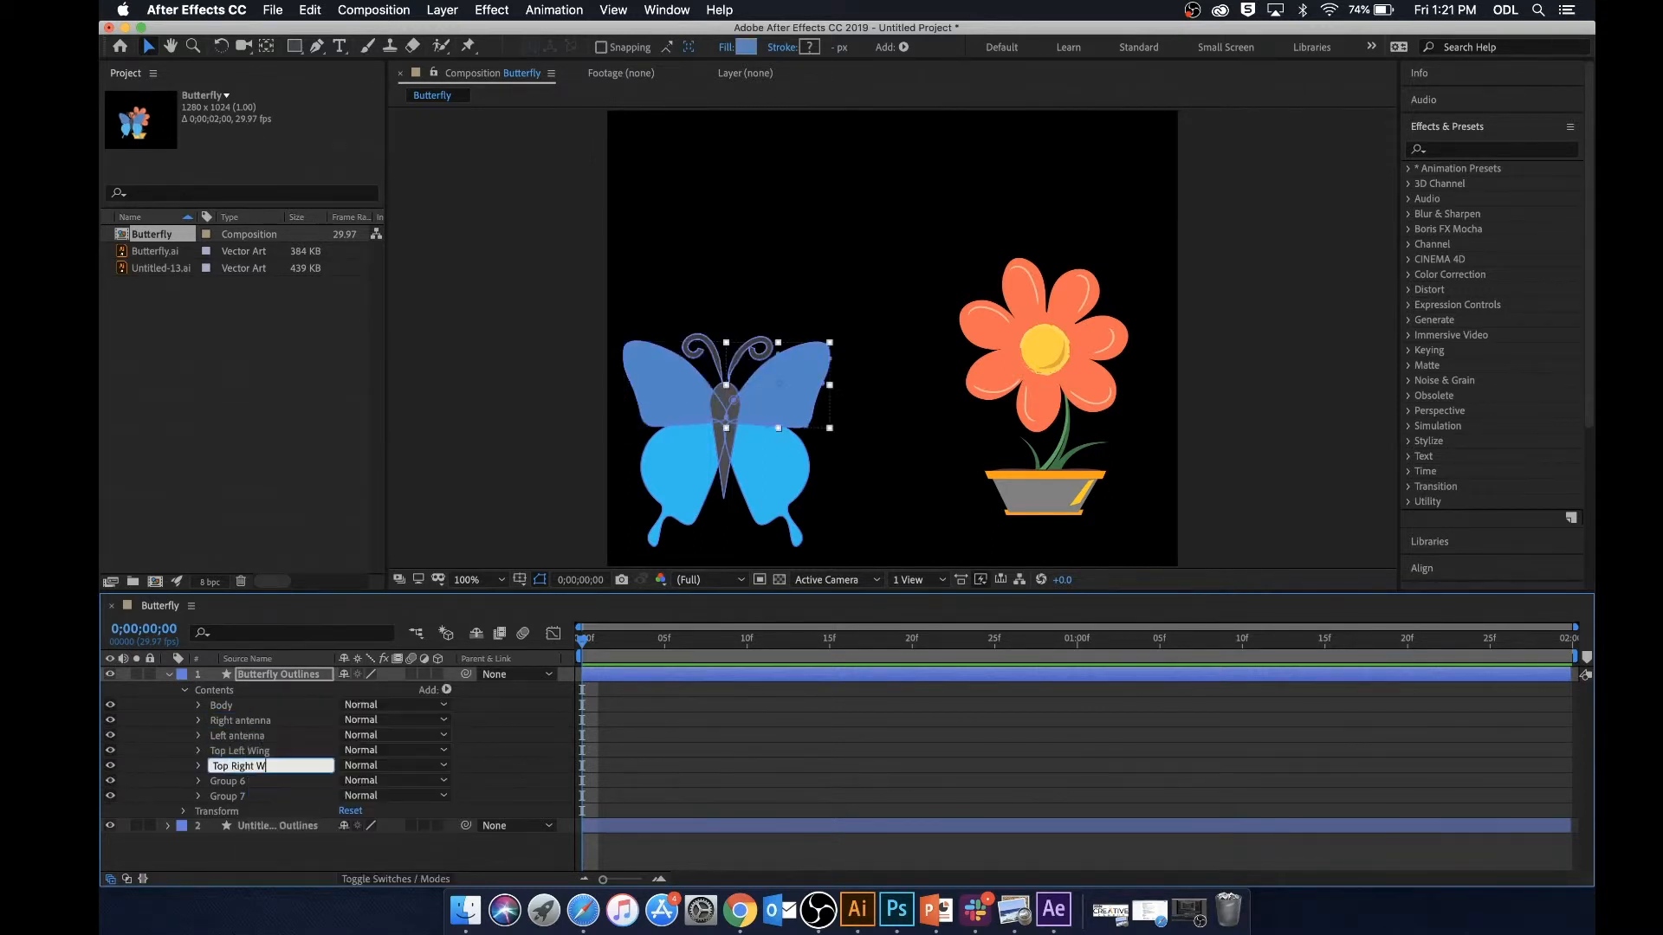
right_click(265, 764)
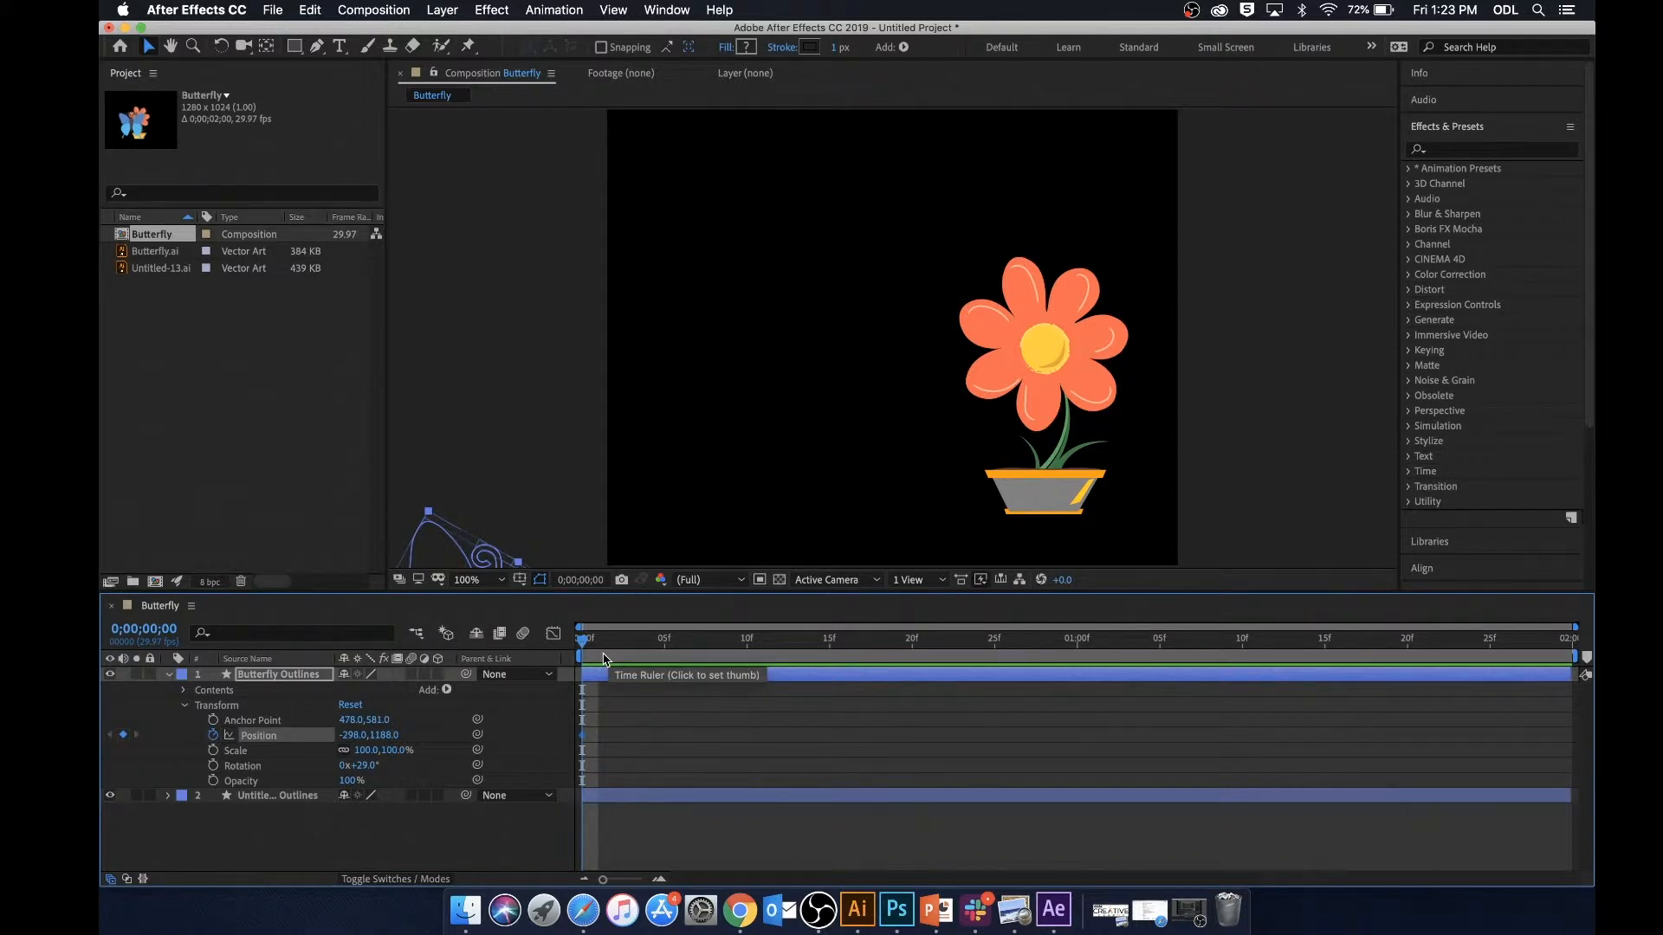
Keyframe Position from -298,1188 at frame 0 to 303.5,538.5 at 0:15 with 29° rotation
click(797, 638)
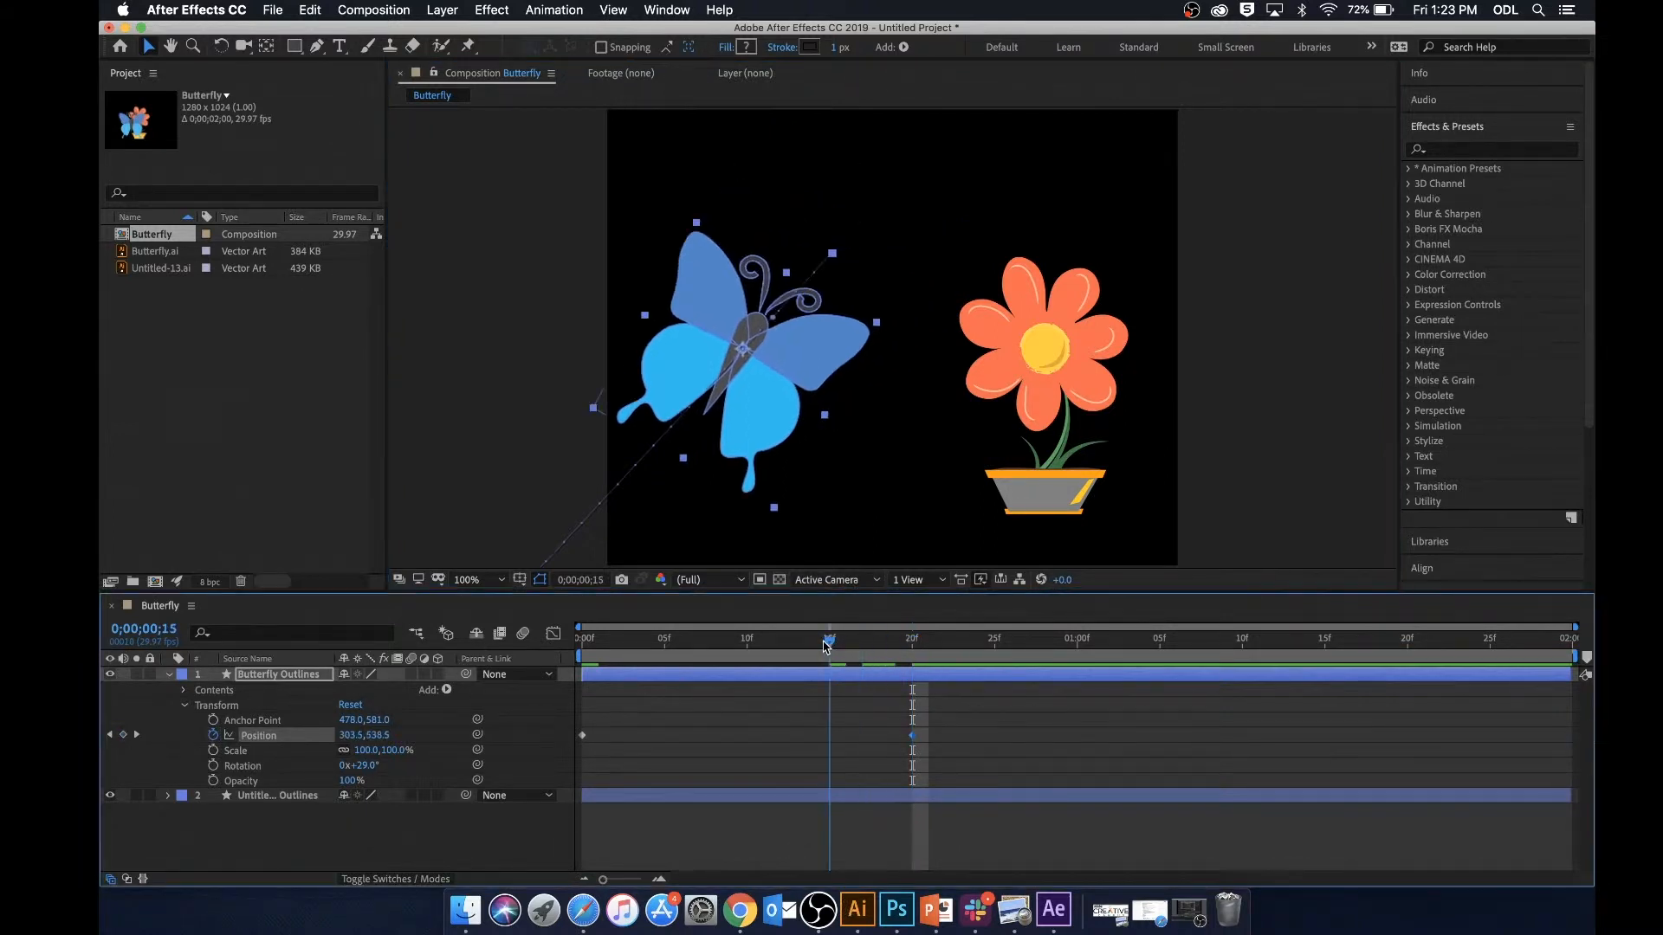
click(578, 638)
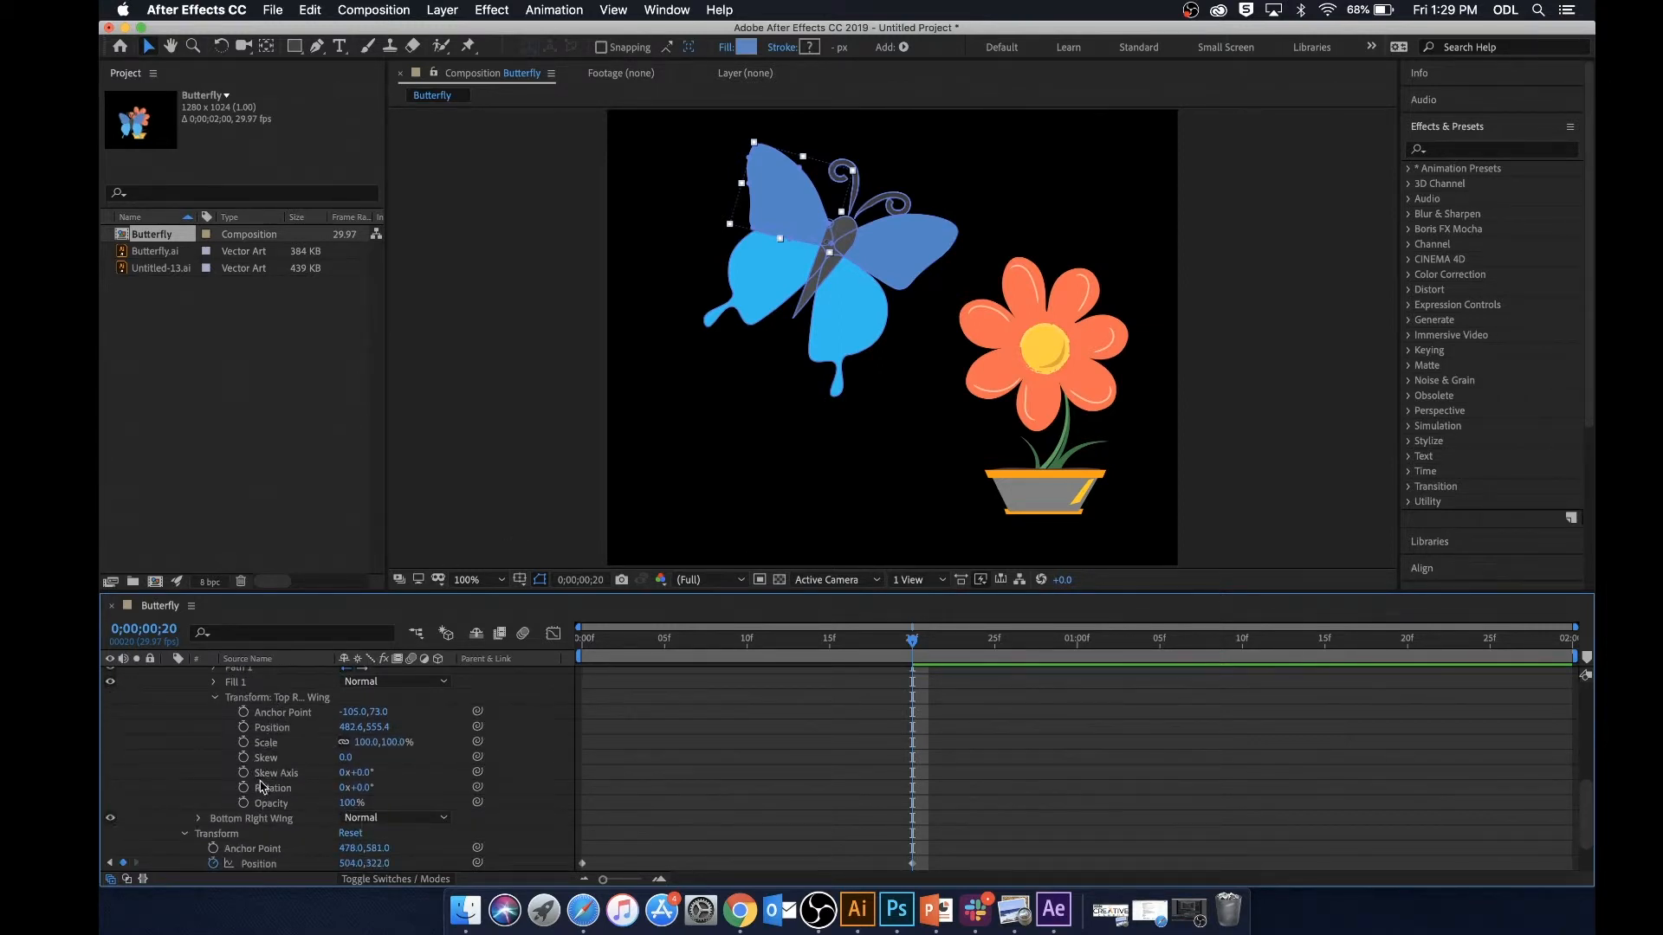
Keyframe each wing group's Rotation alternating between values like -13° and 0° across the flight
scroll(down, 3)
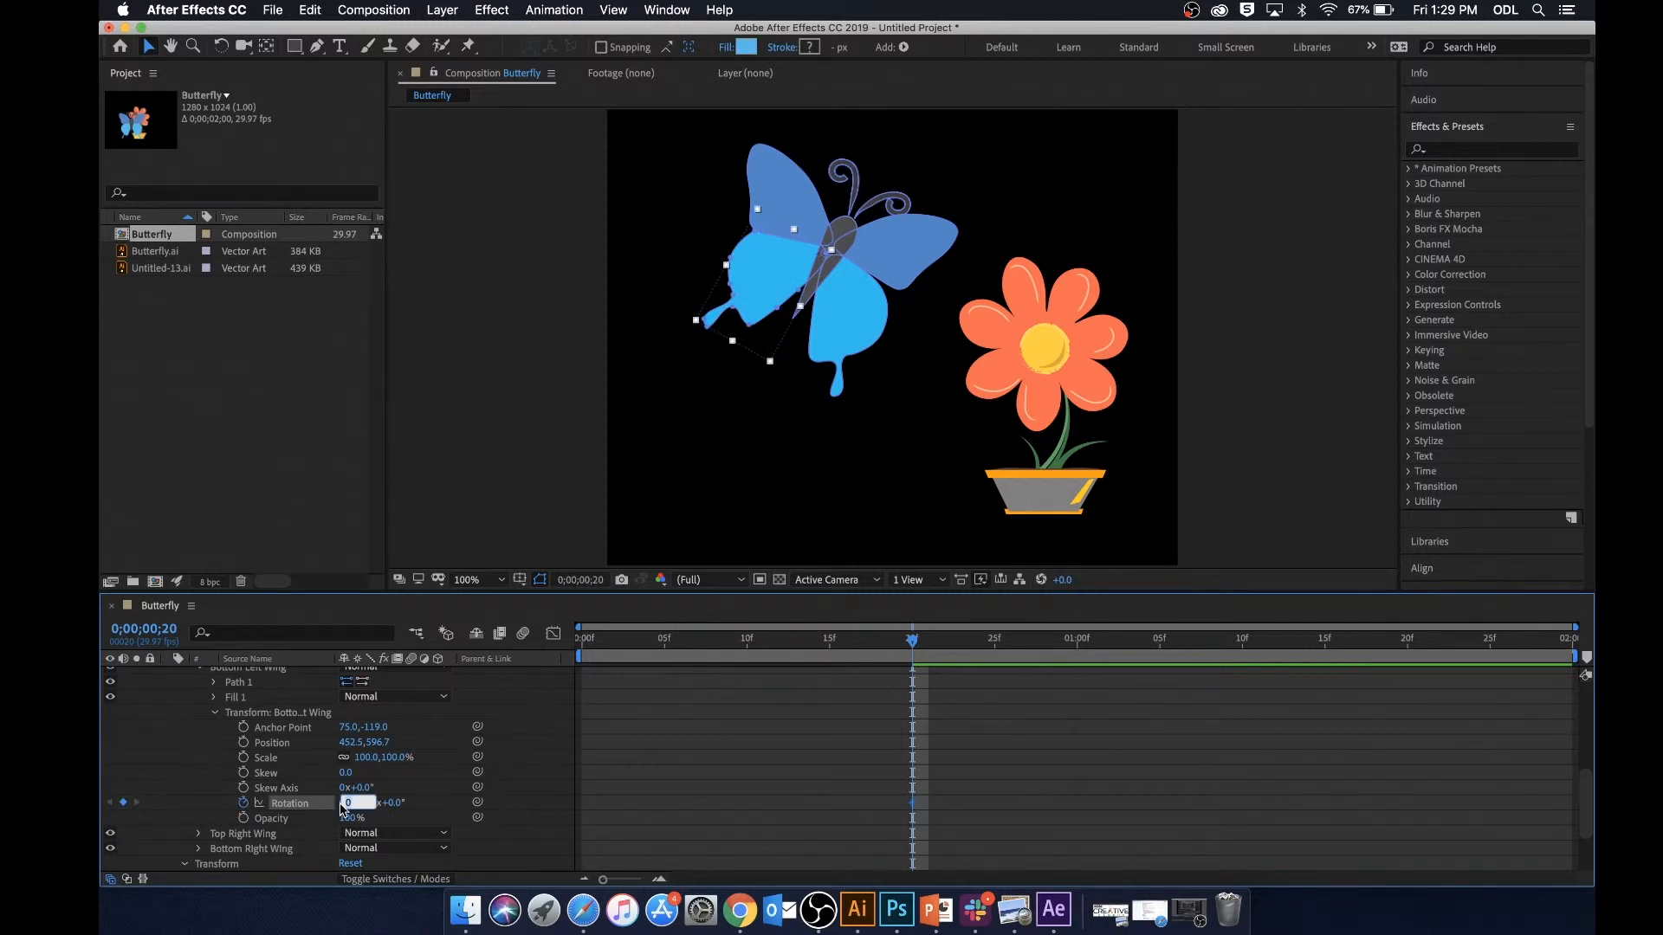
text(-13)
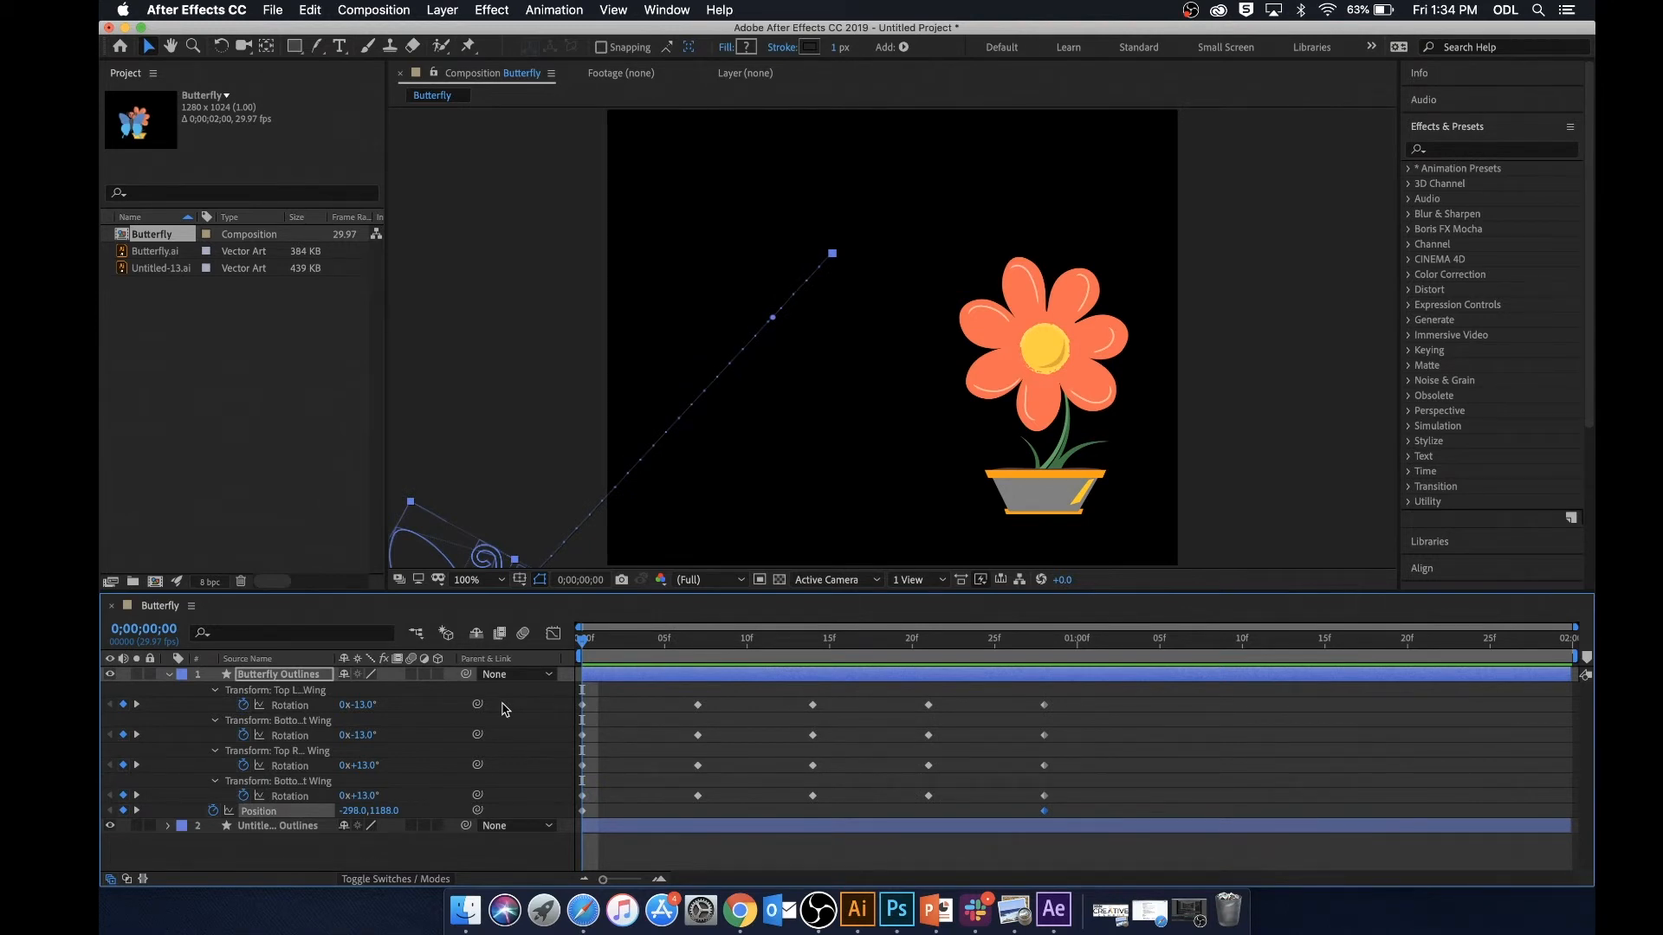
click(745, 637)
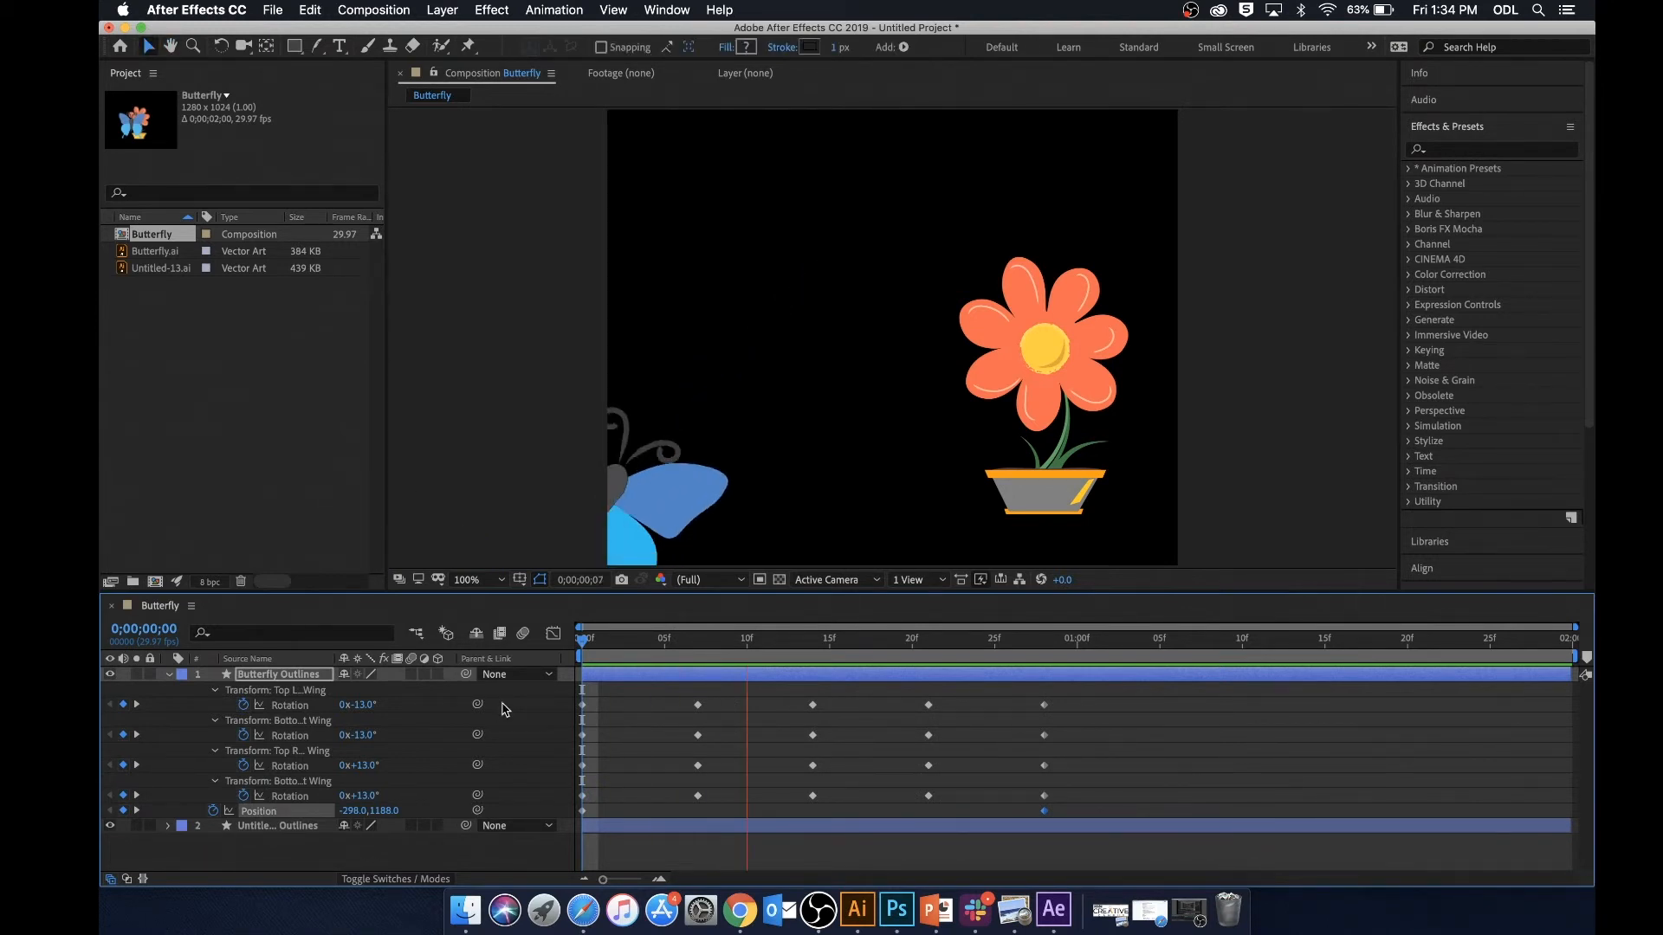
click(1043, 639)
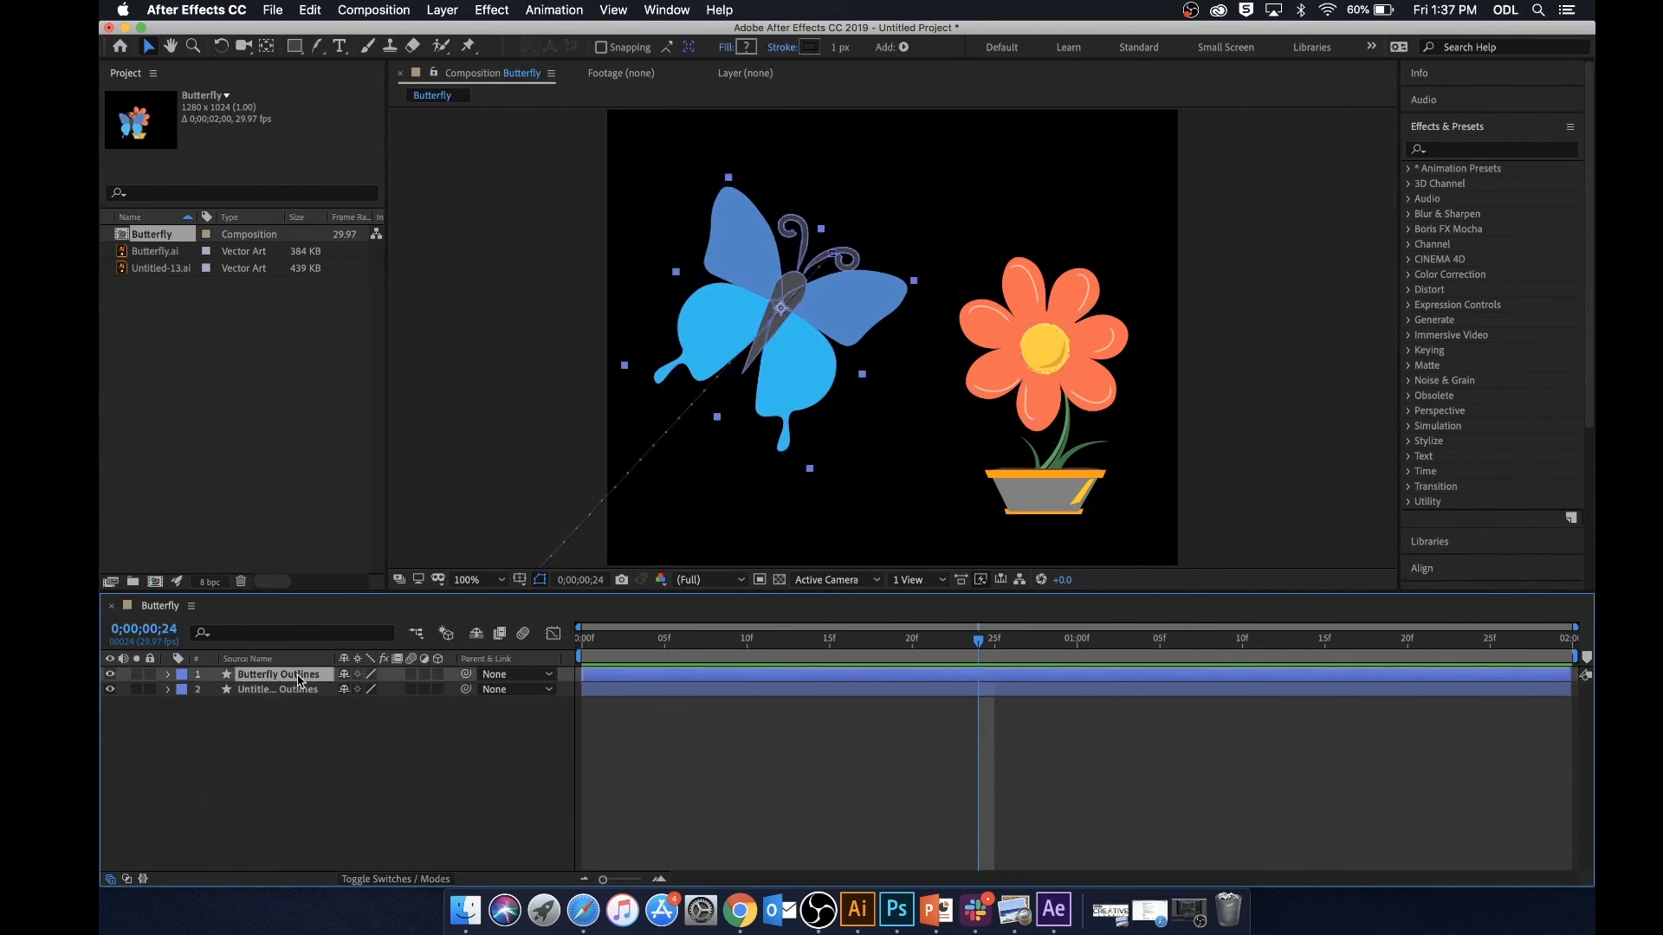
Reveal only Butterfly Outlines' keyframed properties: the four wing rotations and Position
click(167, 674)
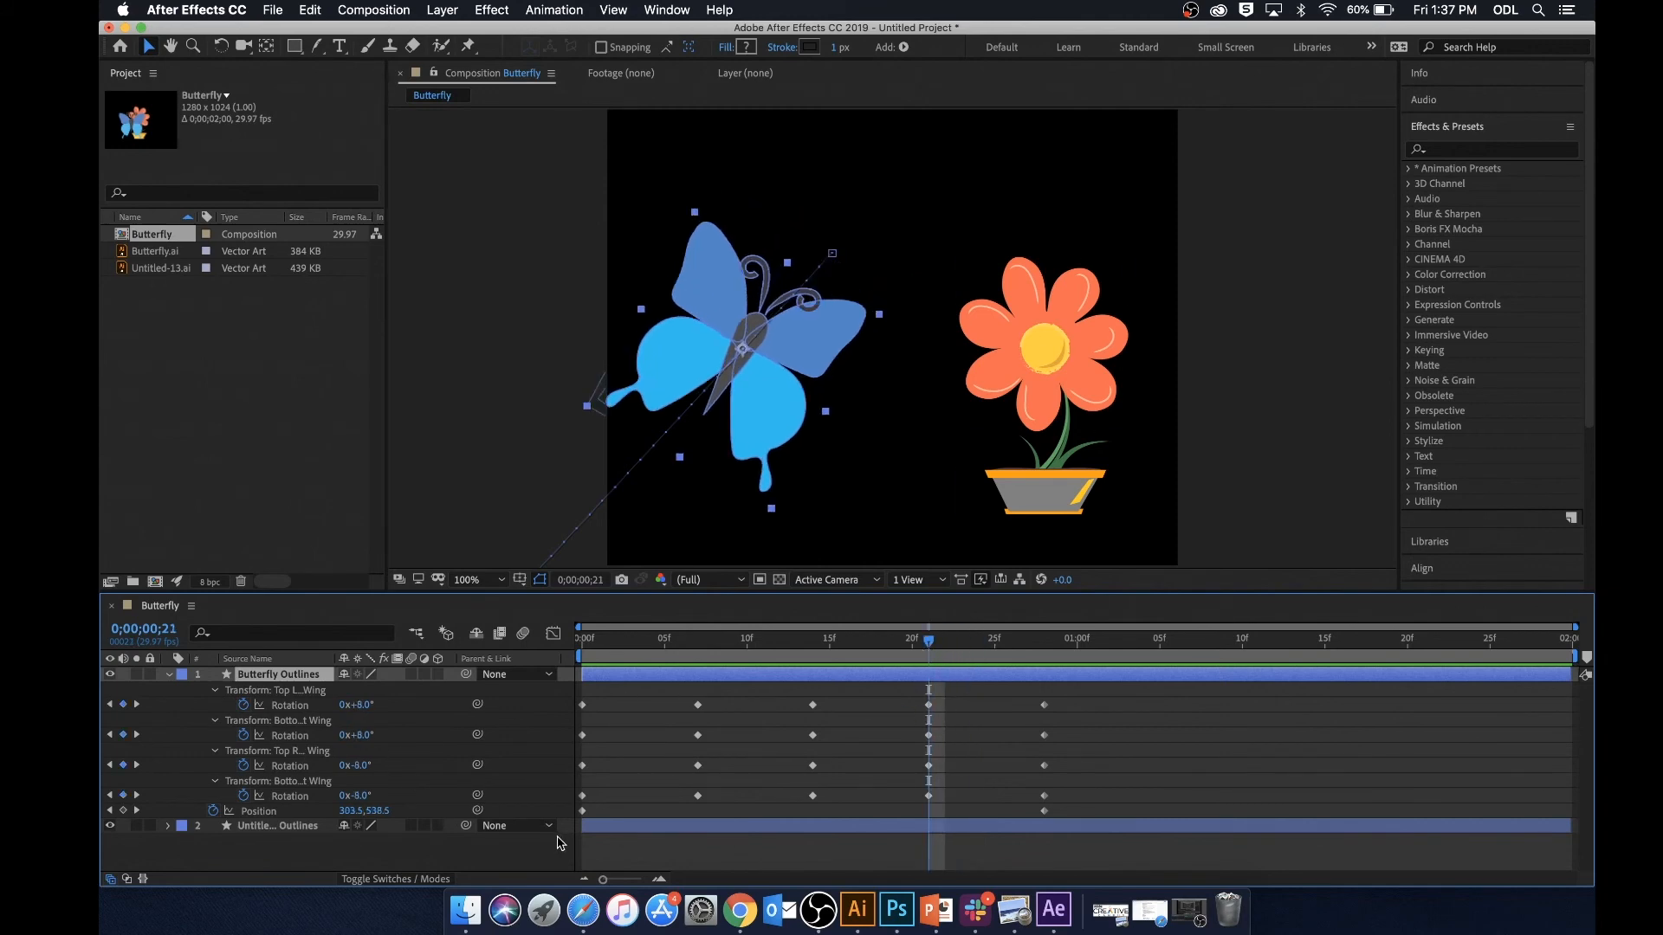
mouse_move(916, 660)
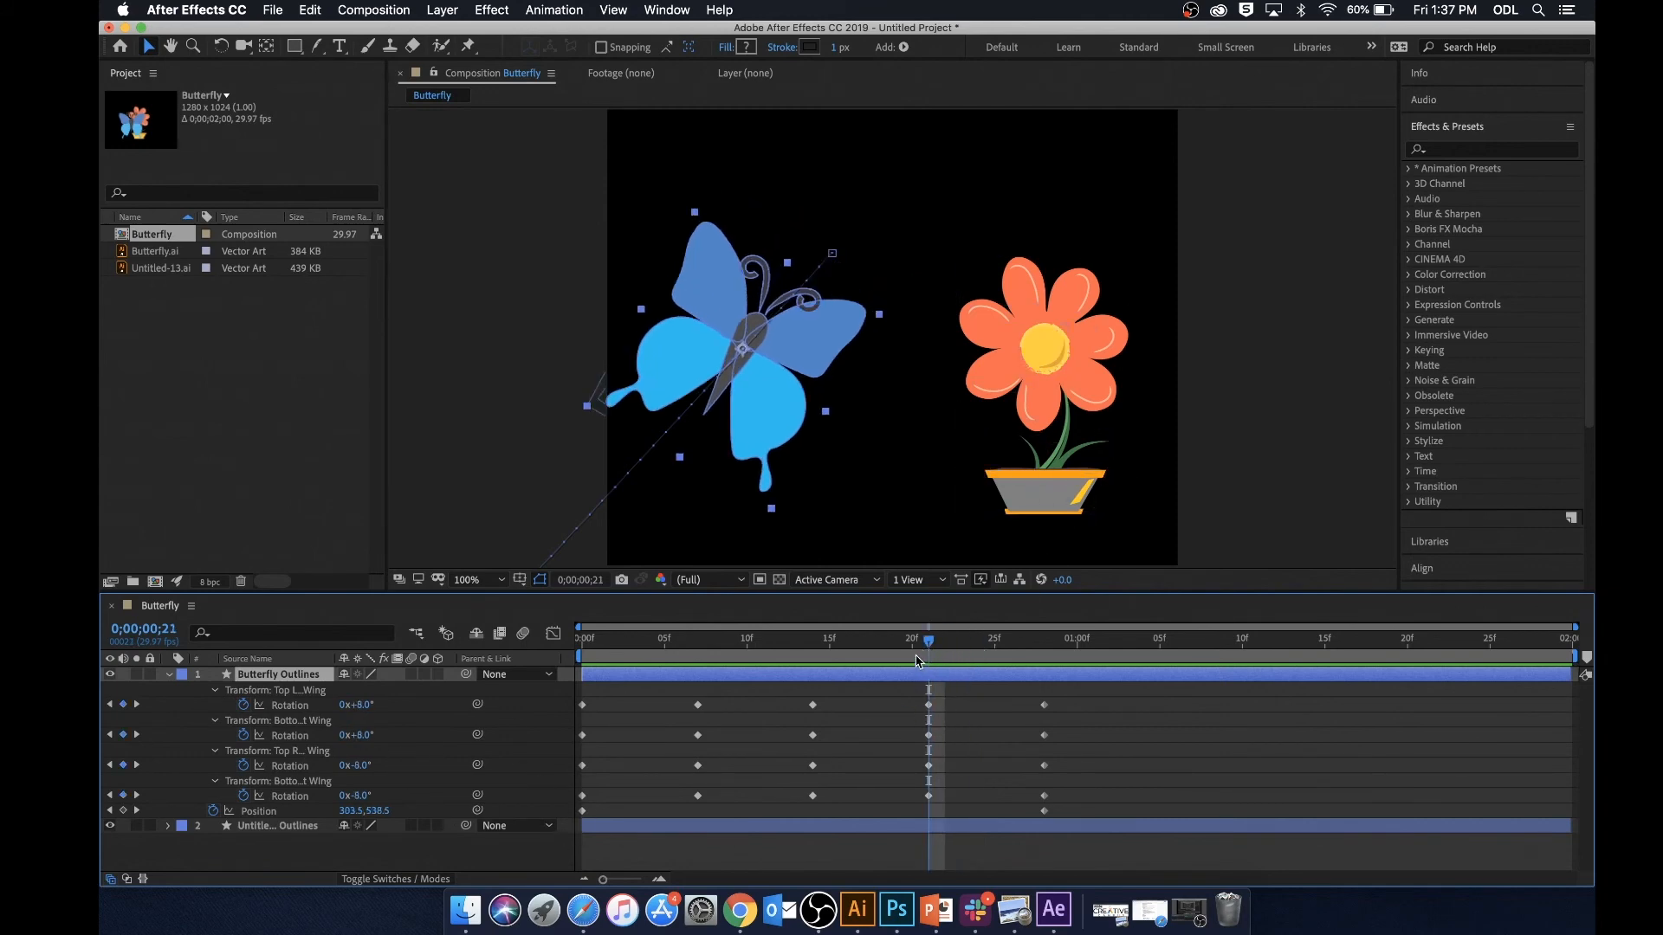